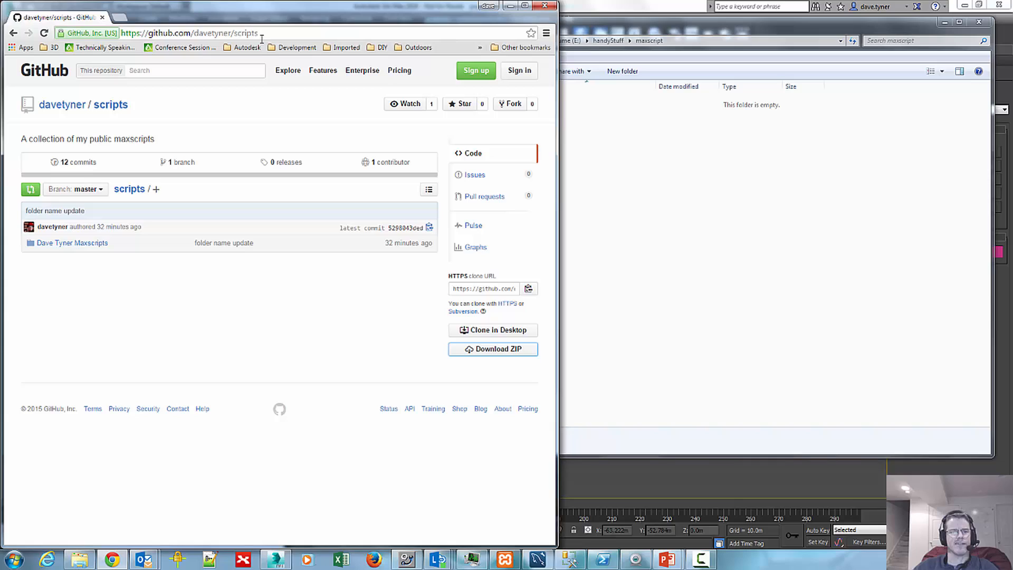
{"action": "mouse_move", "coordinate": [225, 143]}
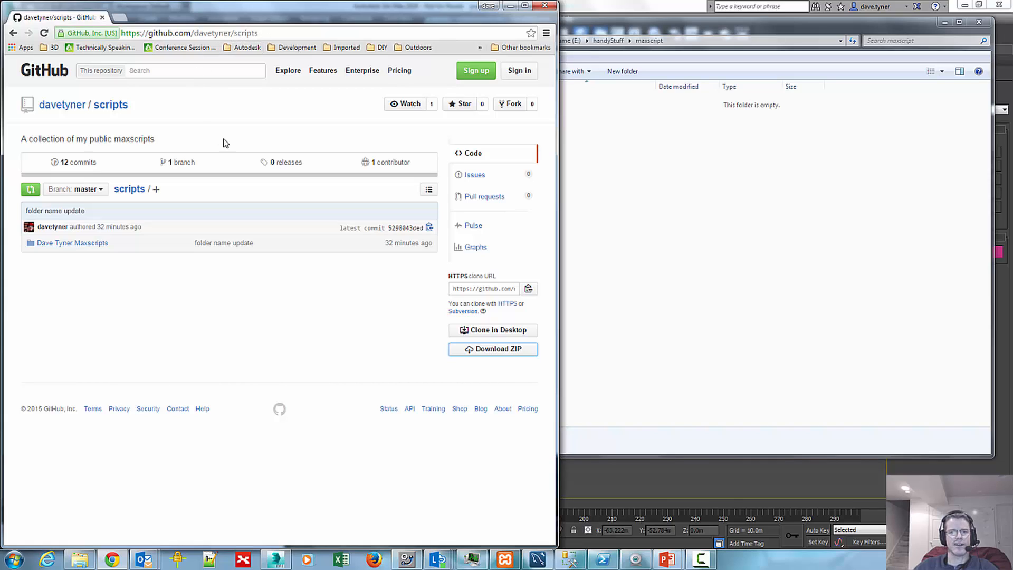
{"action": "mouse_move", "coordinate": [129, 191]}
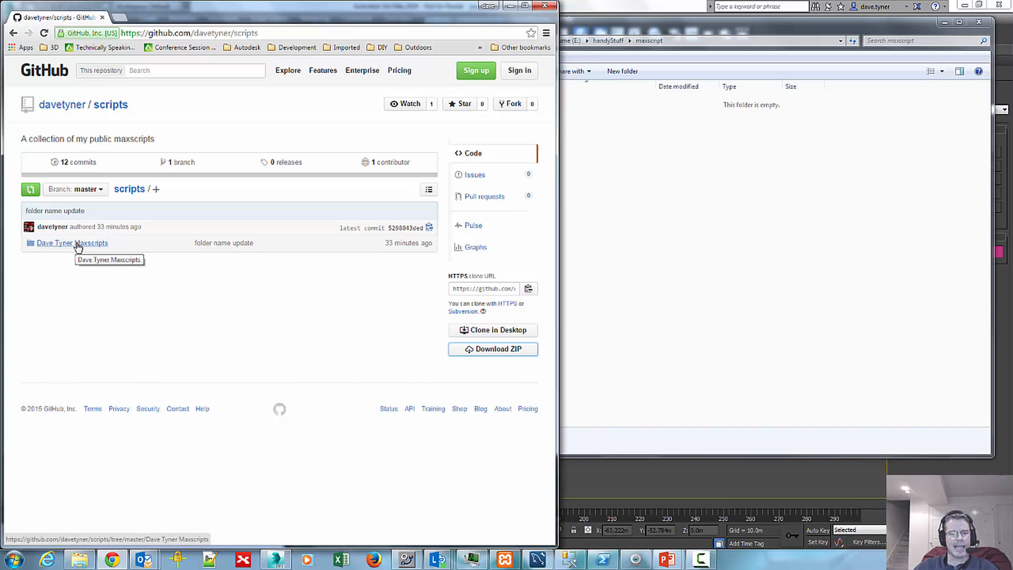
{"action": "mouse_move", "coordinate": [82, 249]}
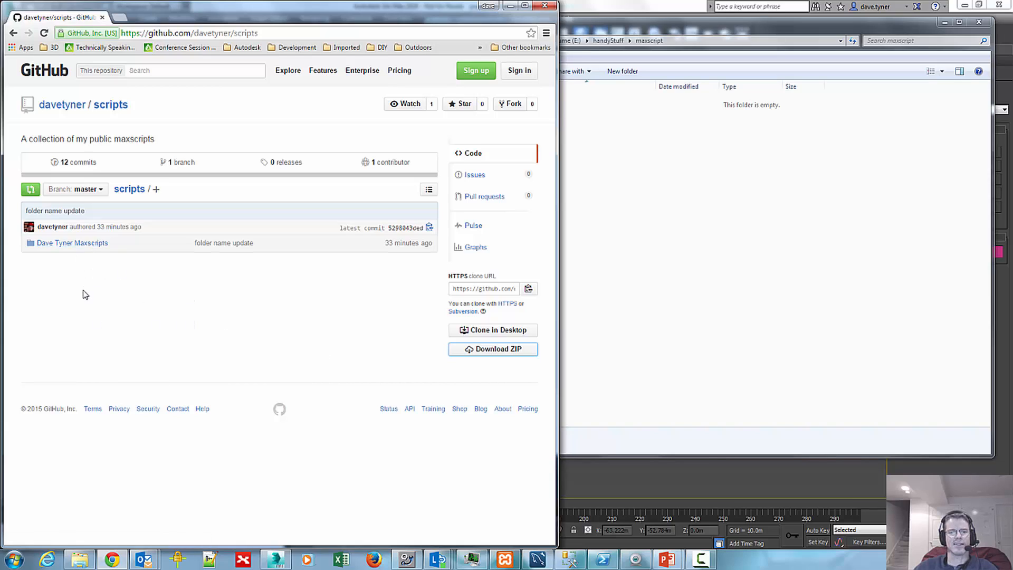
{"action": "mouse_move", "coordinate": [166, 48]}
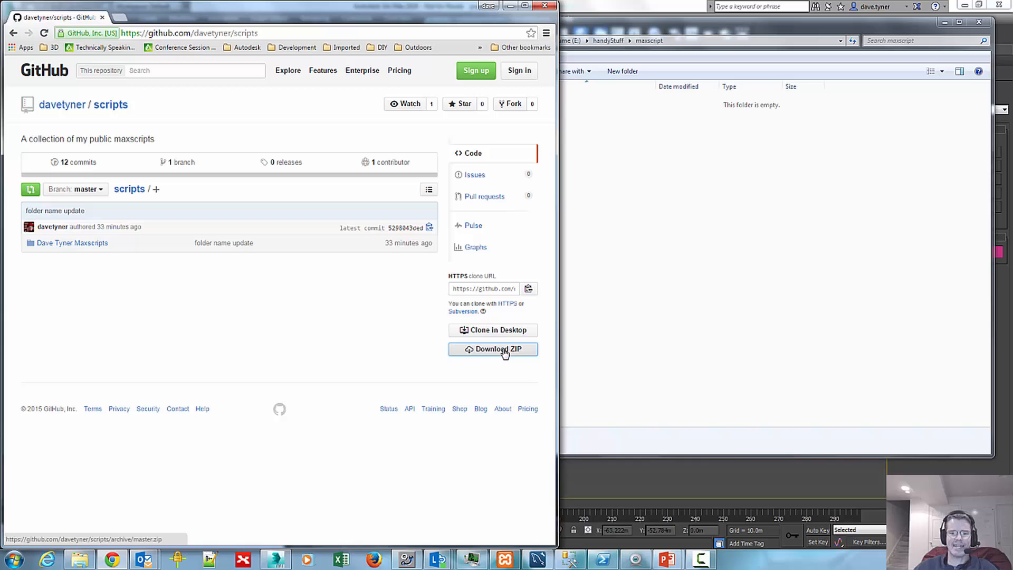
{"action": "mouse_move", "coordinate": [503, 353]}
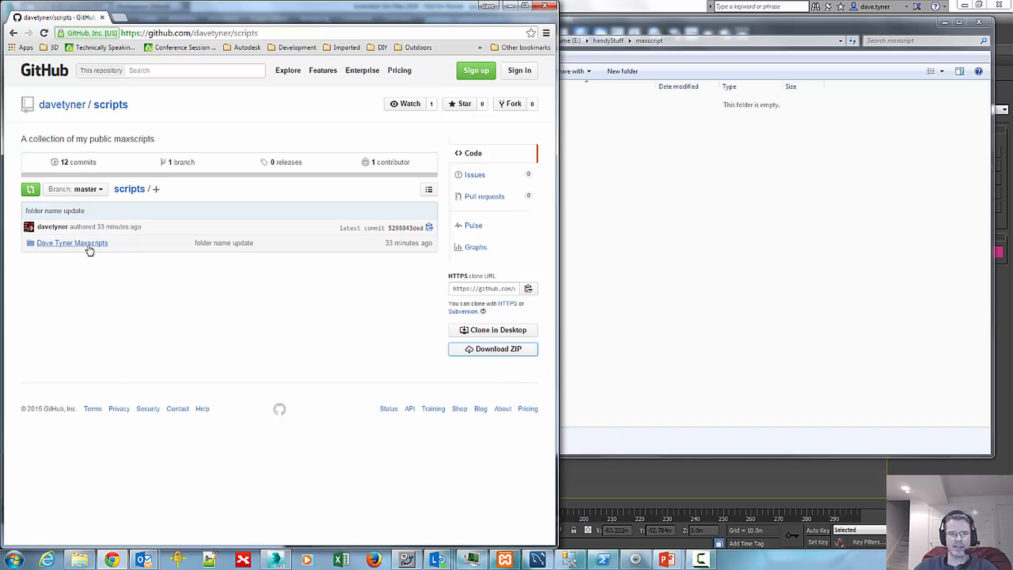
- Browse the PolyformScripts and populateToInfraworks folders, ending back in Dave Tyner Maxscripts
{"action": "left_click", "coordinate": [72, 243]}
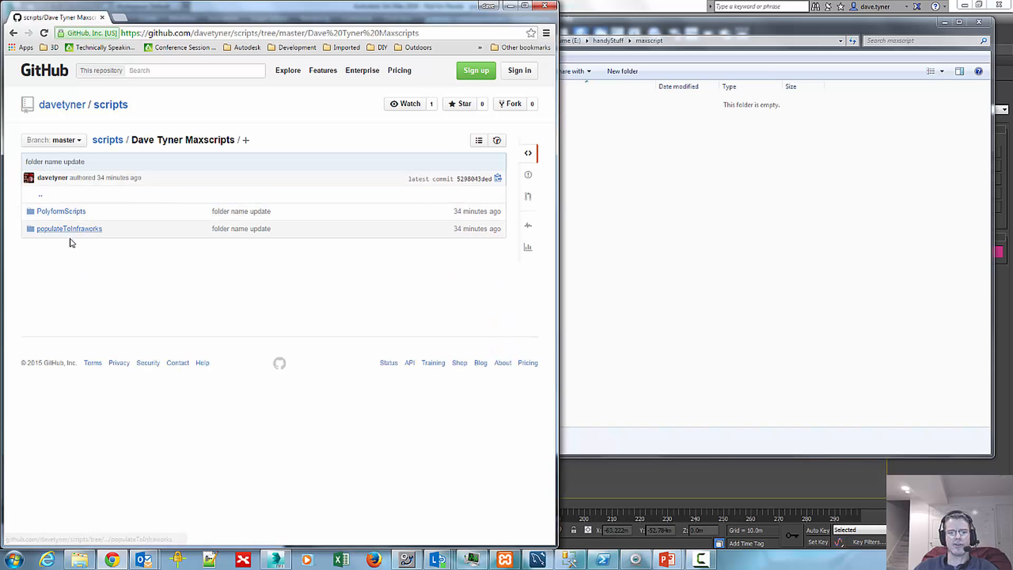
{"action": "mouse_move", "coordinate": [60, 216]}
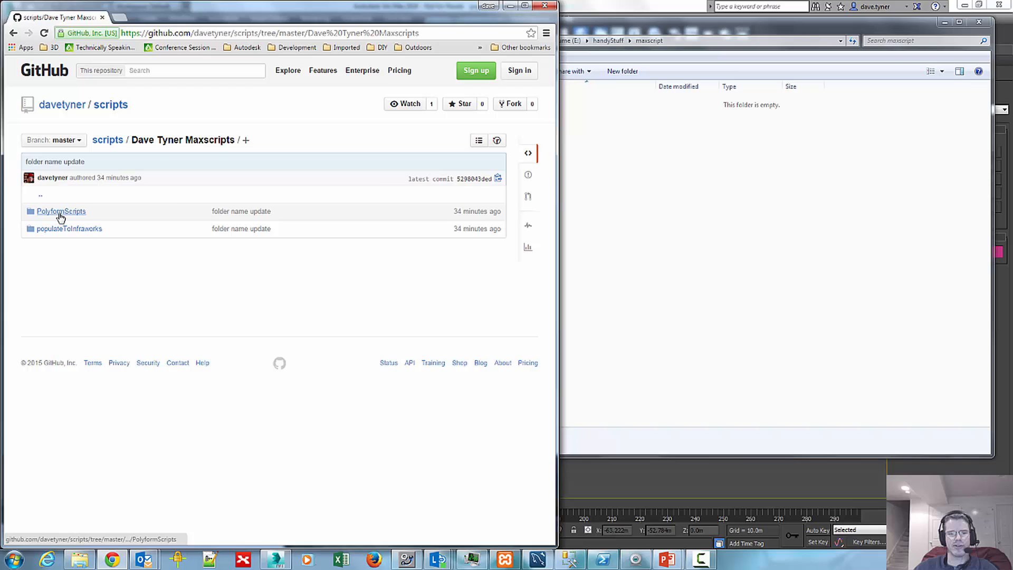
{"action": "left_click", "coordinate": [60, 211]}
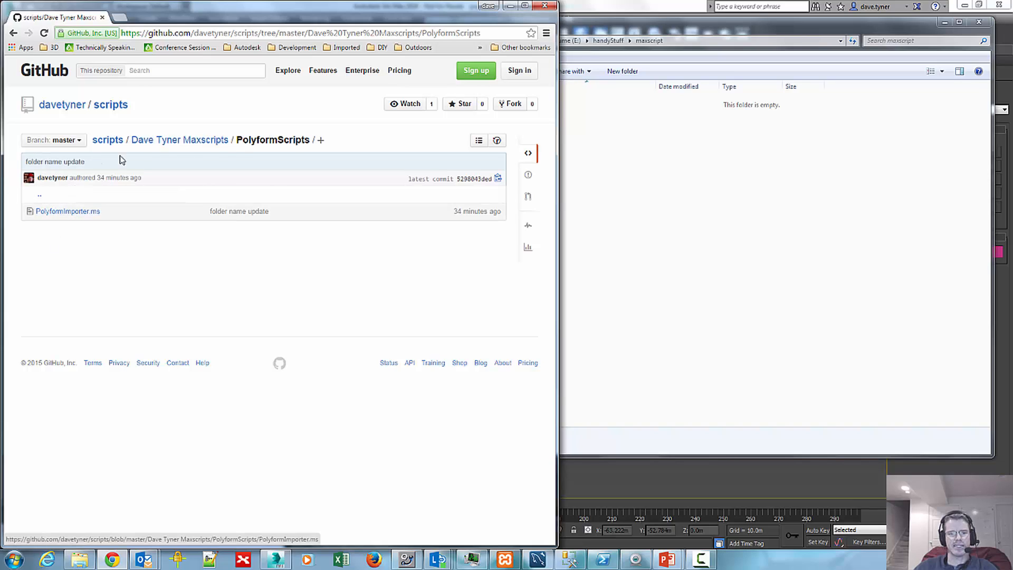
{"action": "left_click", "coordinate": [180, 140]}
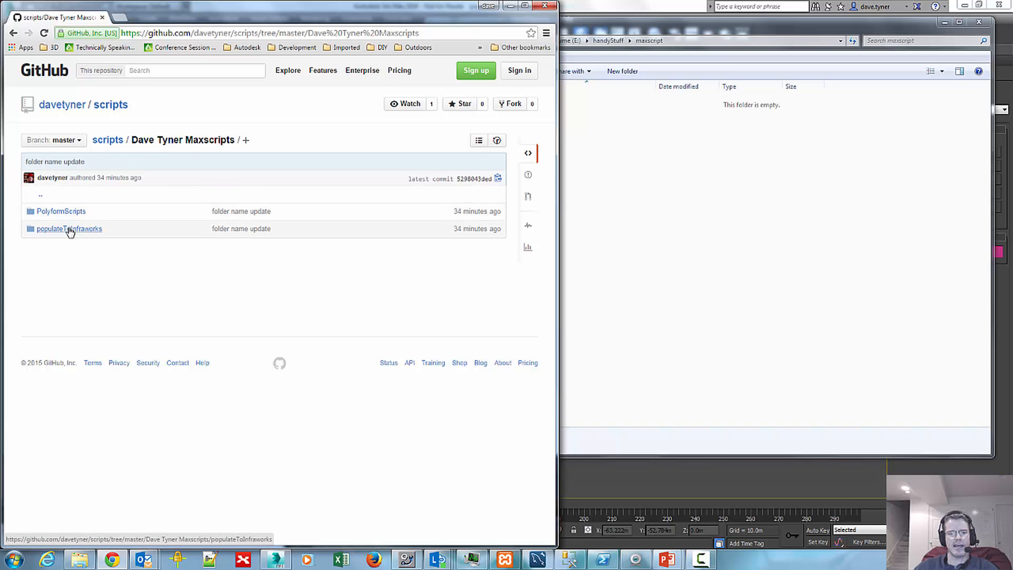
{"action": "left_click", "coordinate": [69, 229]}
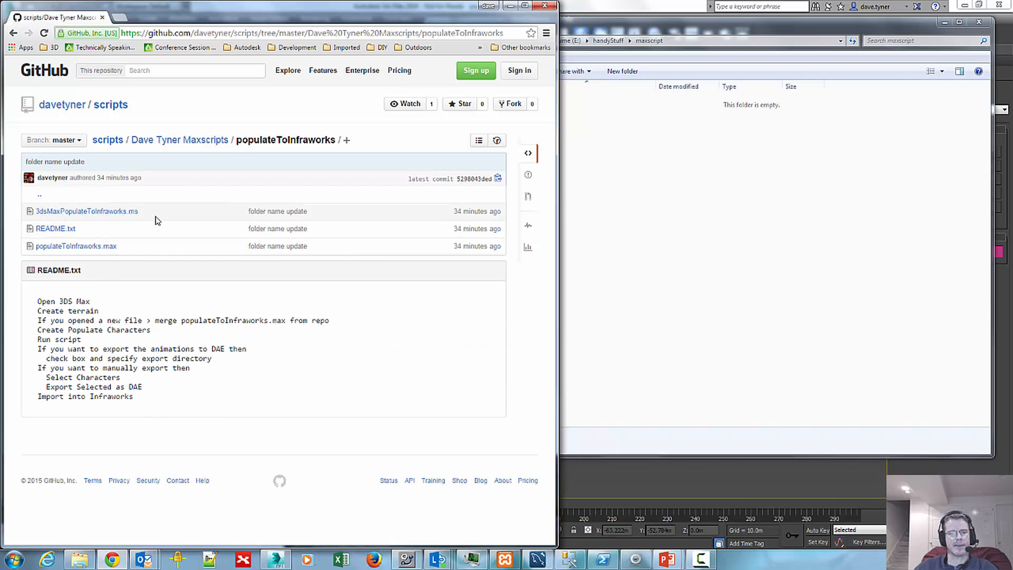
{"action": "mouse_move", "coordinate": [81, 255]}
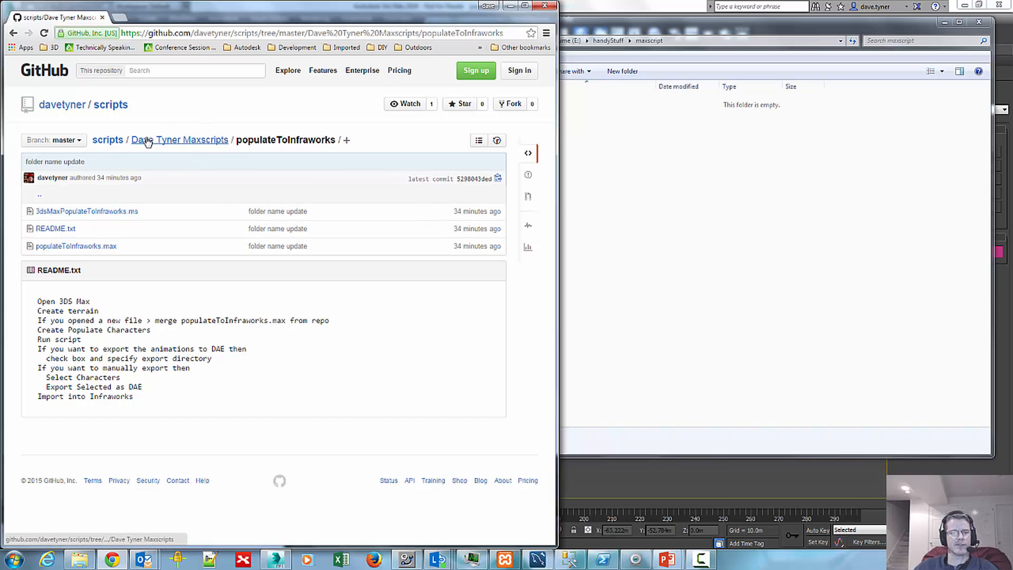
{"action": "left_click", "coordinate": [180, 140]}
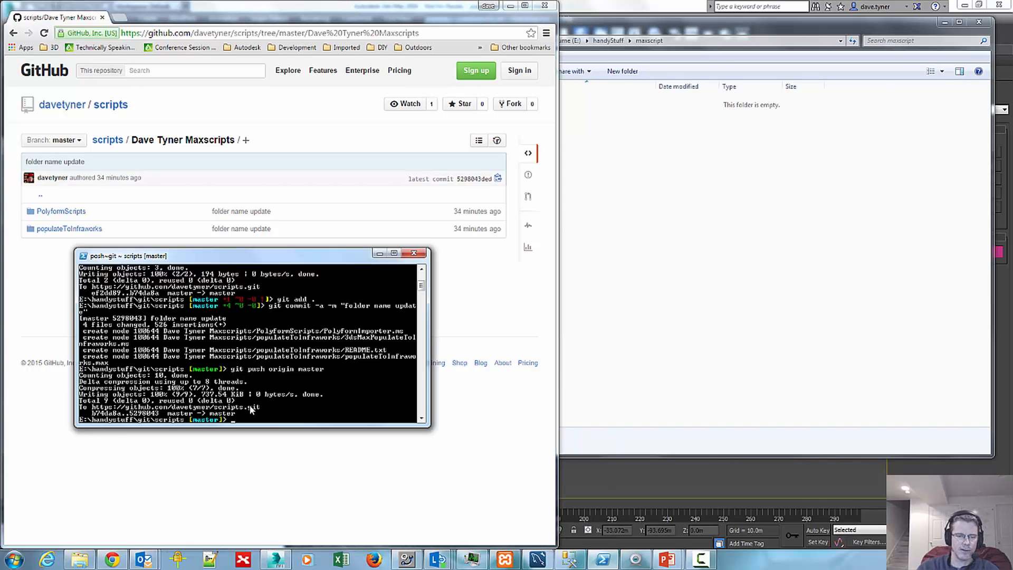
- Commit all changes with the message 'remove terrain from max file'
{"action": "type", "text": "git commit -a"}
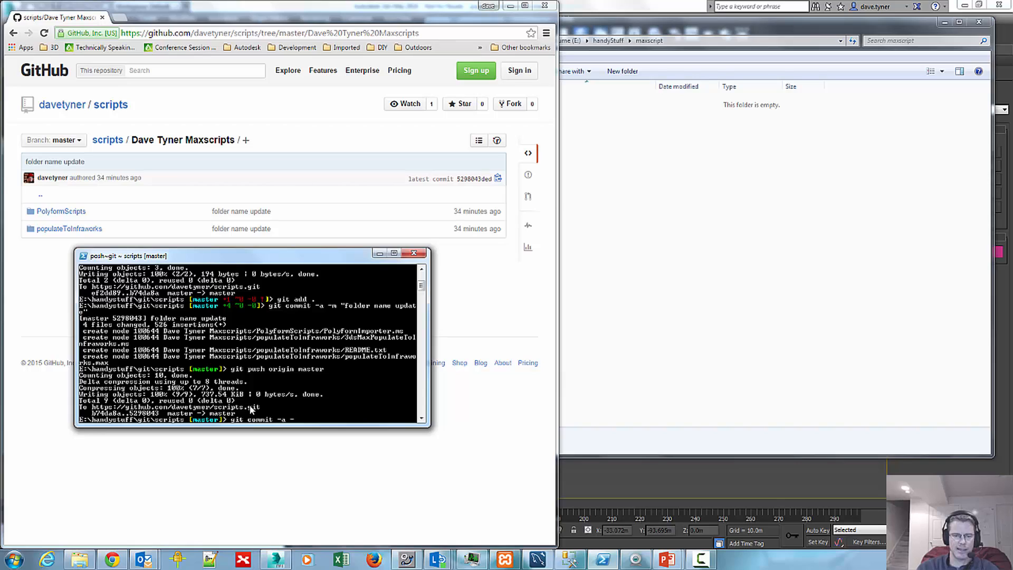
{"action": "type", "text": "-m \"\""}
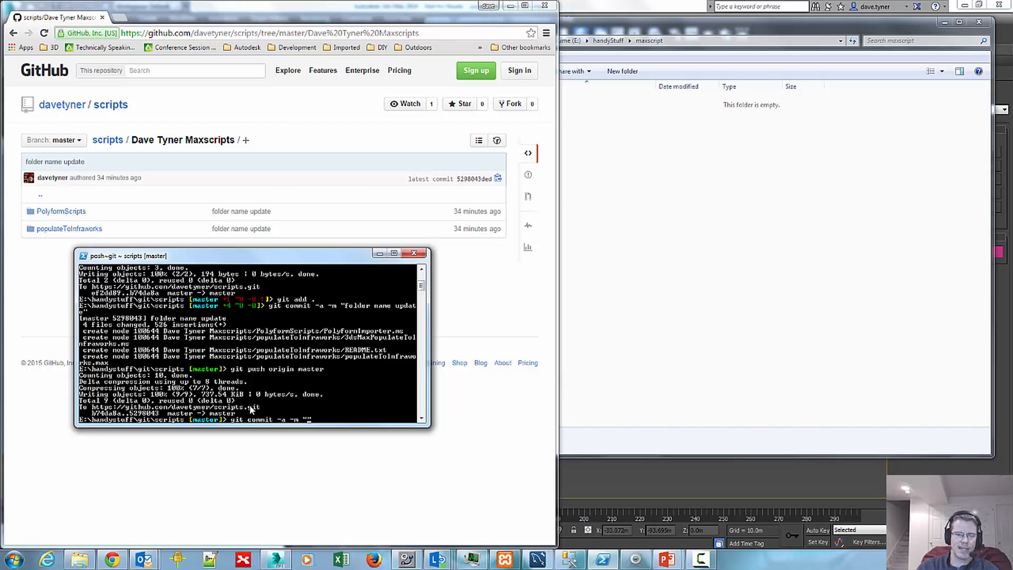
{"action": "type", "text": "remove terrain from max file"}
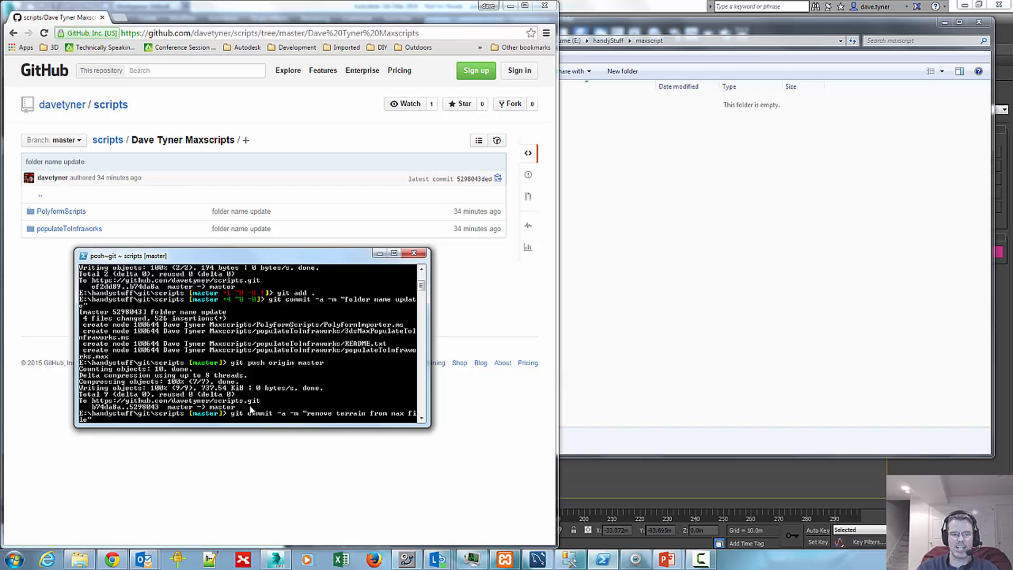
{"action": "key", "text": "Return"}
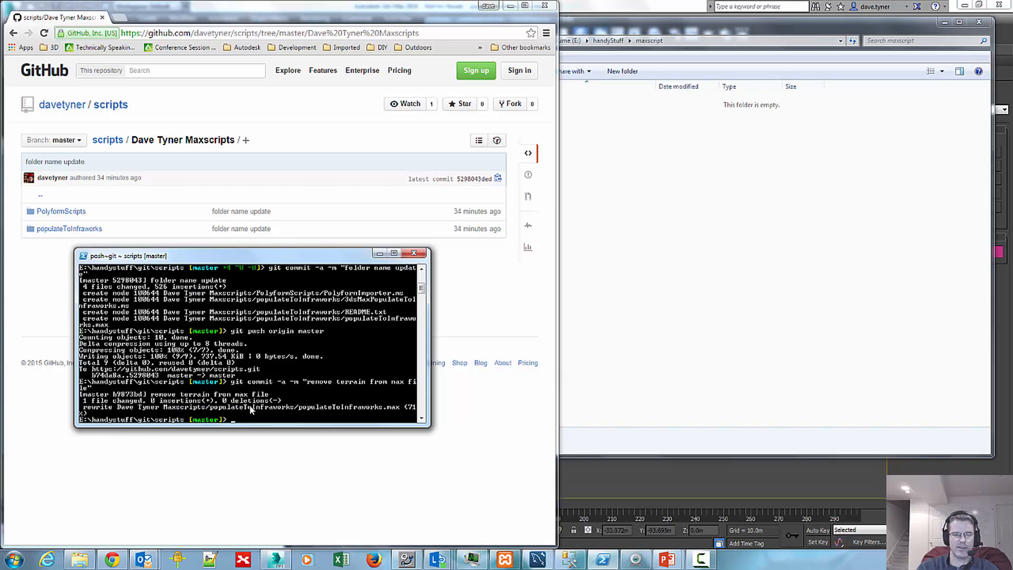
- Push the commit to origin master and reload the GitHub folder page
{"action": "type", "text": "git push origin master"}
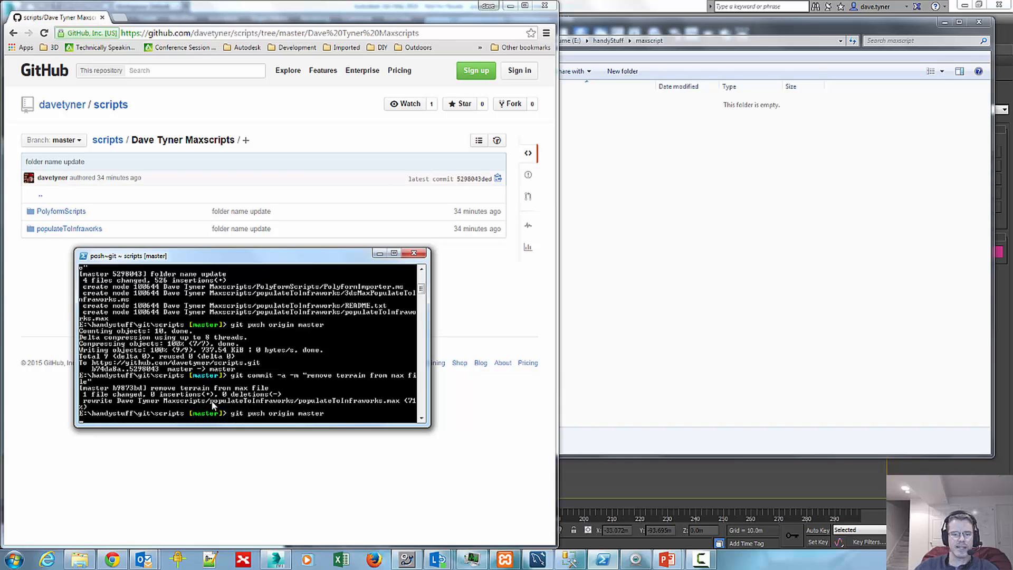
{"action": "key", "text": "Enter"}
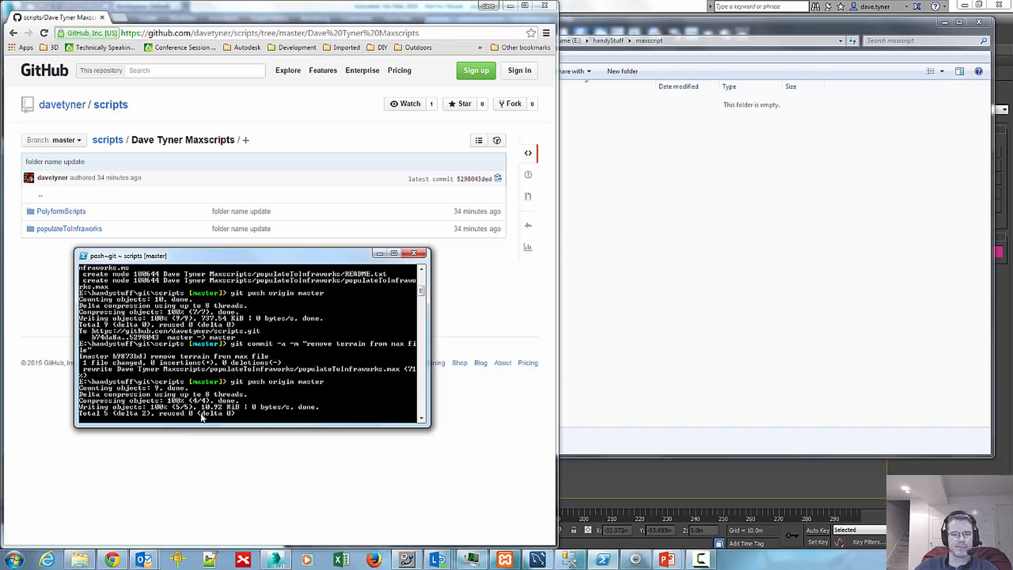
{"action": "left_click", "coordinate": [414, 253]}
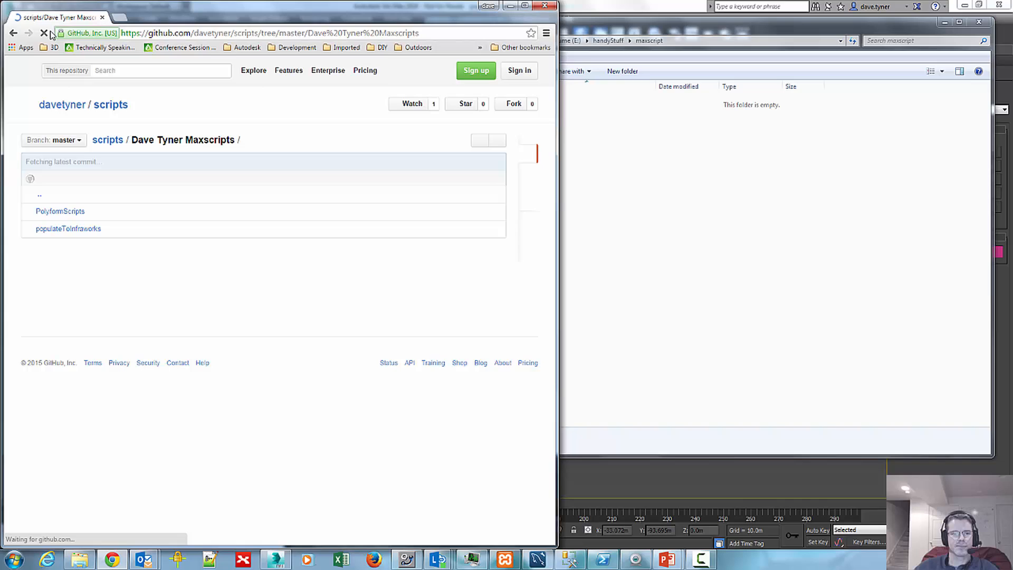
- Open the scripts repository front page and download it as a ZIP
{"action": "left_click", "coordinate": [108, 139]}
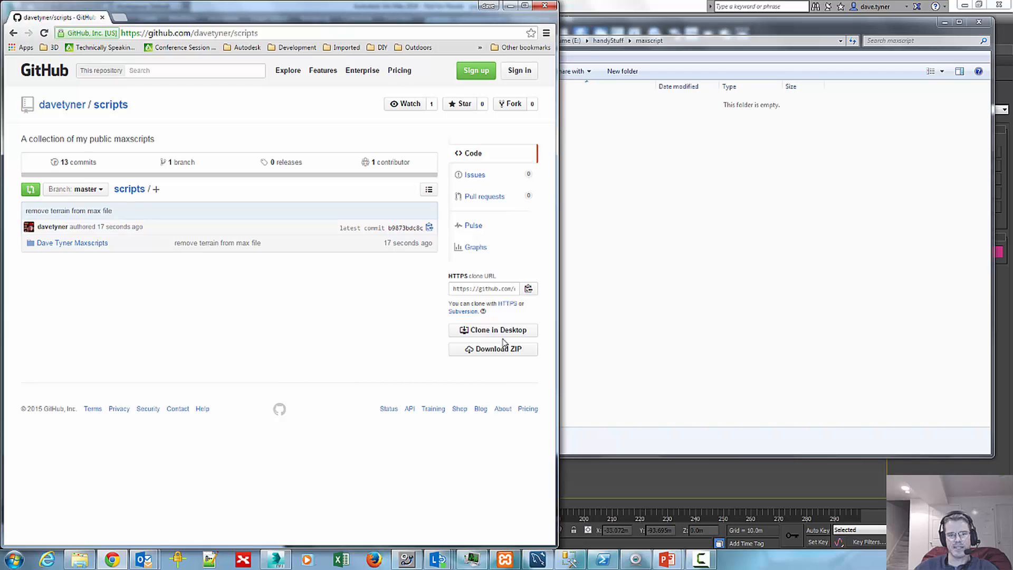
{"action": "left_click", "coordinate": [493, 349]}
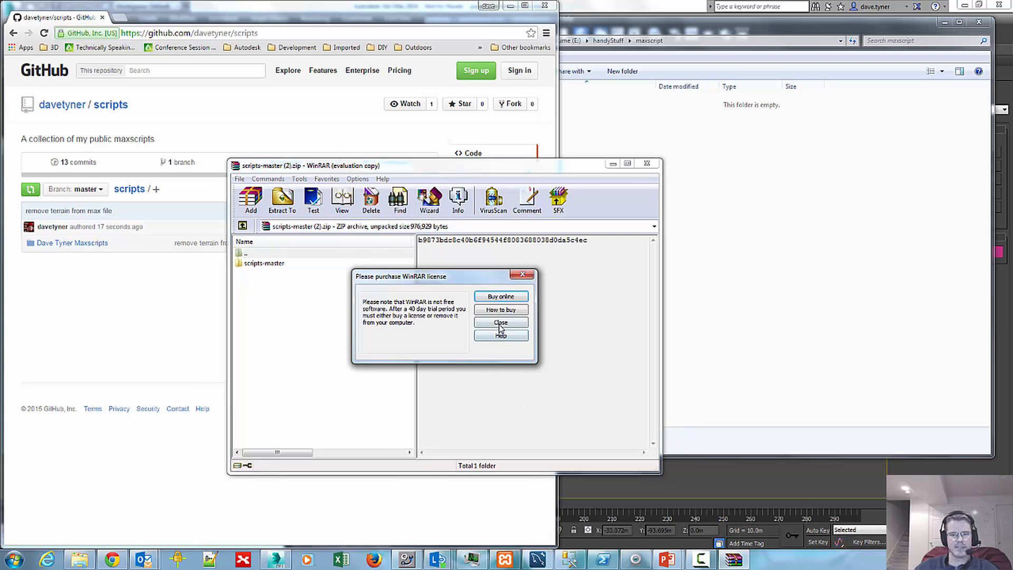
- Dismiss the WinRAR license reminder before extracting scripts-master into maxscript
{"action": "left_click", "coordinate": [501, 322]}
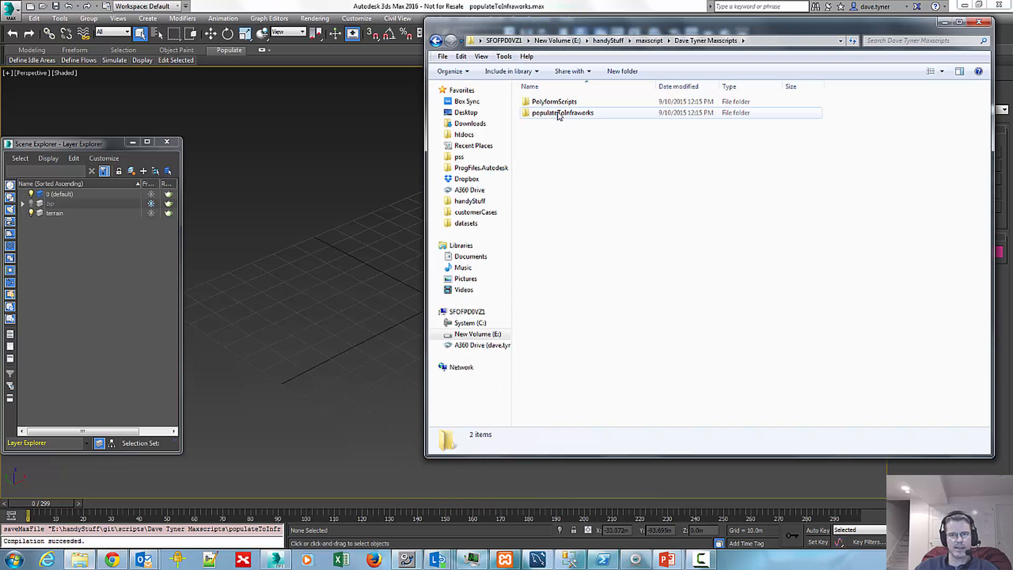
- Enter the populateToInfraworks folder and launch populateToInfraworks.max in 3ds Max
{"action": "double_click", "coordinate": [562, 113]}
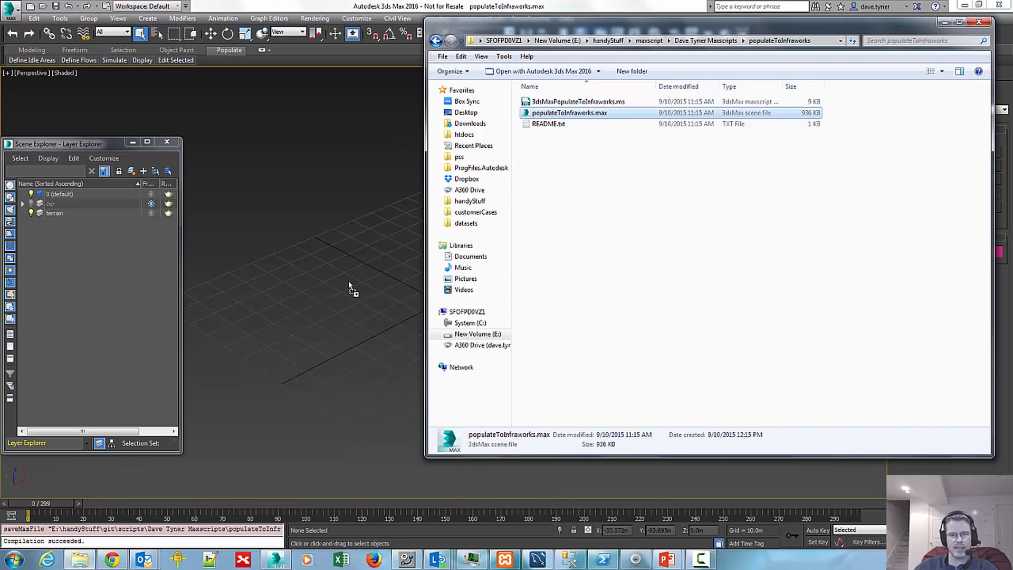
{"action": "double_click", "coordinate": [571, 112]}
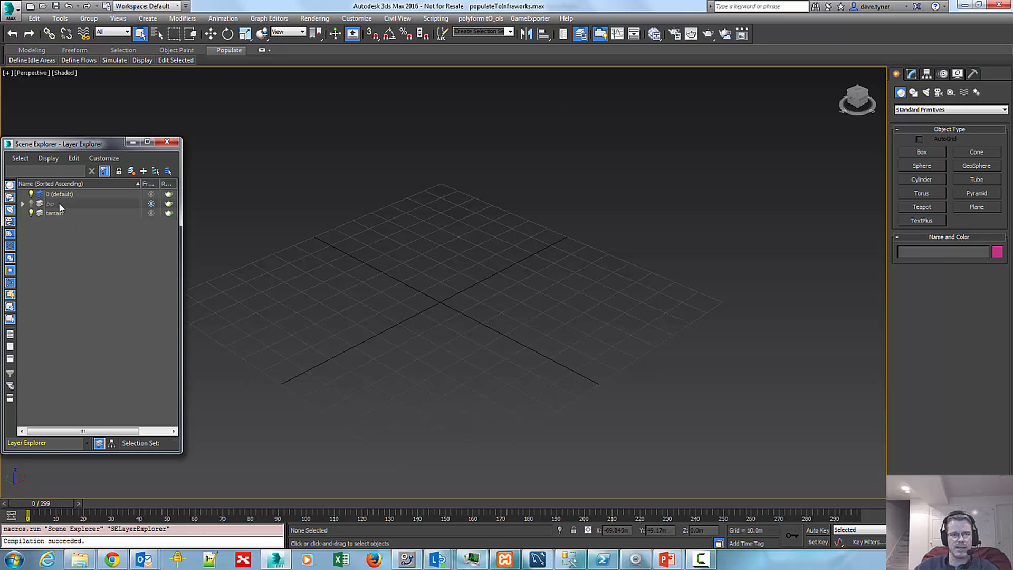
- Expand and collapse the biped layer, then close the Layer Explorer
{"action": "left_click", "coordinate": [23, 203]}
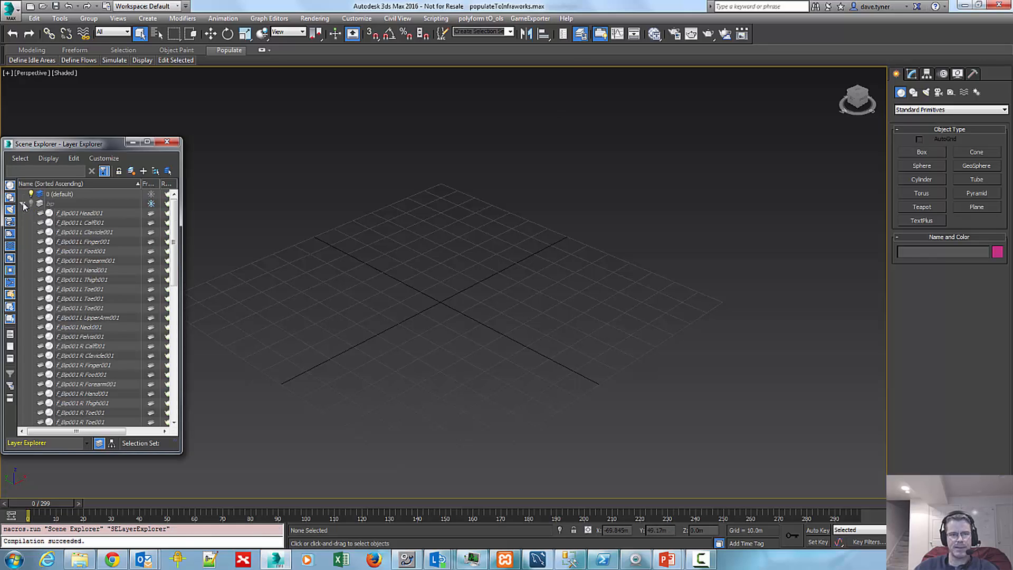
{"action": "left_click", "coordinate": [23, 203]}
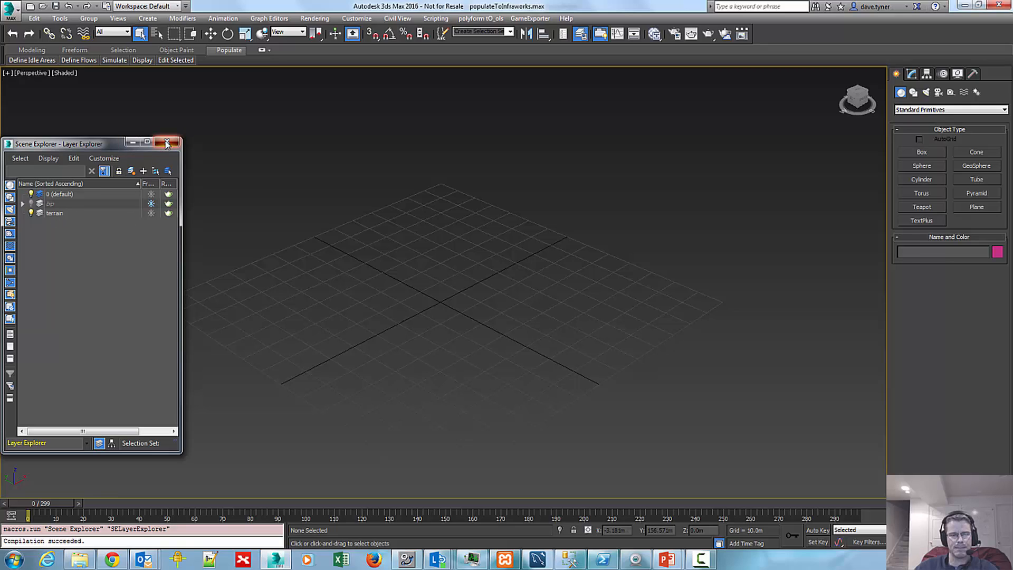
{"action": "left_click", "coordinate": [168, 143]}
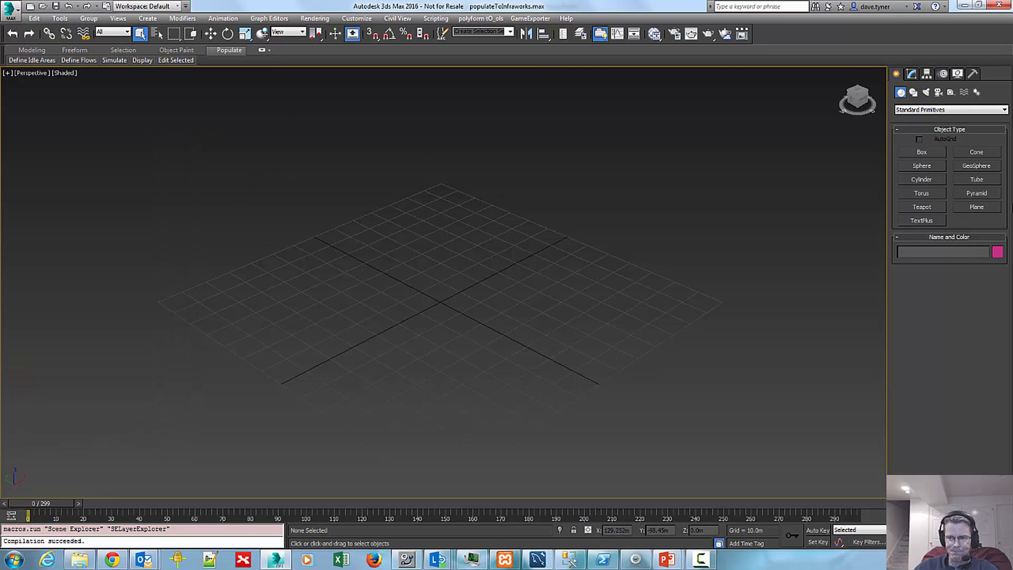
- Draw Plane001 across the grid centre in the Perspective viewport
{"action": "left_click", "coordinate": [976, 207]}
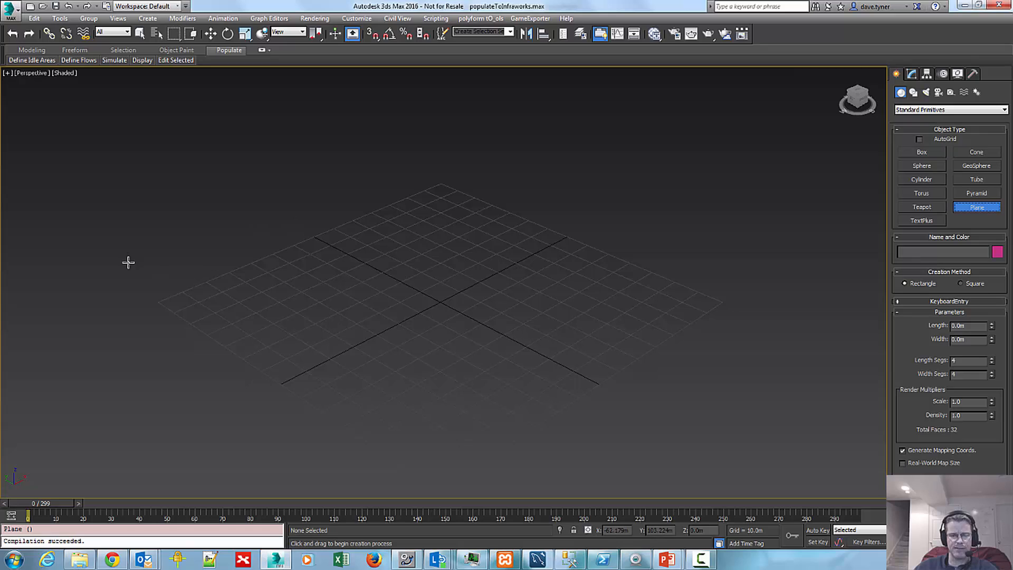
{"action": "left_click_drag", "start_coordinate": [128, 262], "coordinate": [574, 271]}
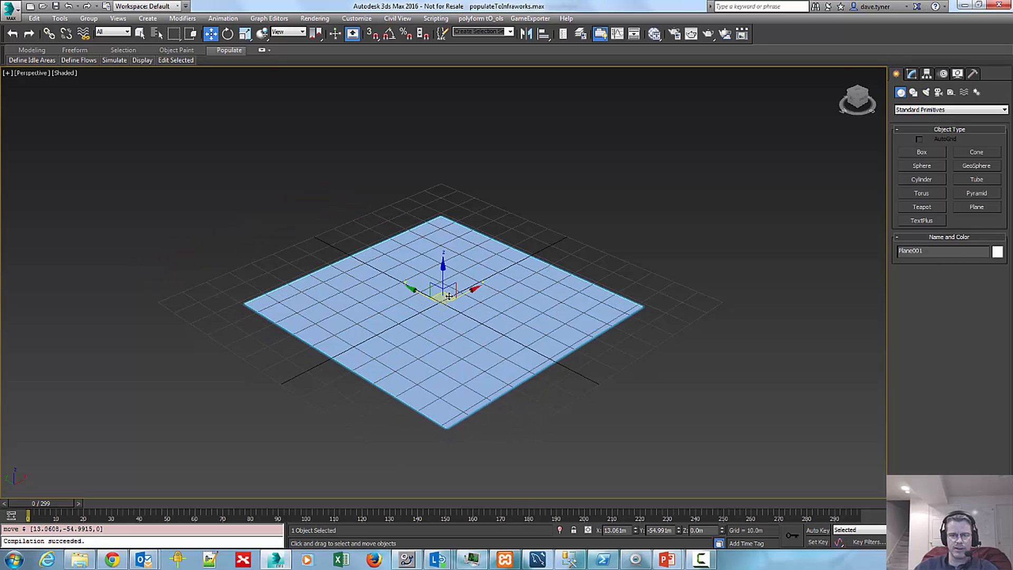
{"action": "left_click", "coordinate": [913, 74]}
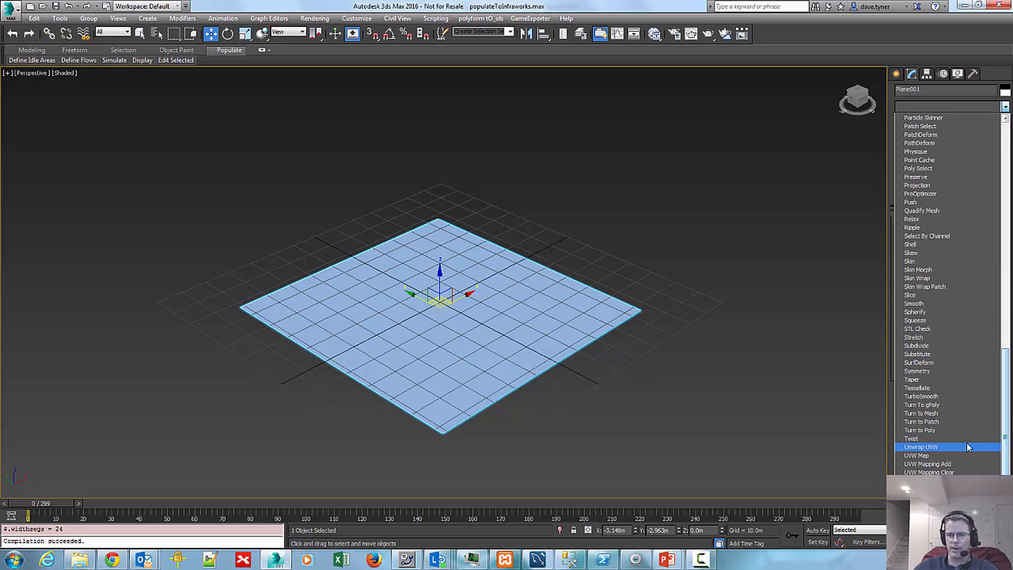
- Add TurboSmooth (2 iterations) and Noise with scale 239, fractal, Z strength 36.85m
{"action": "left_click", "coordinate": [921, 396]}
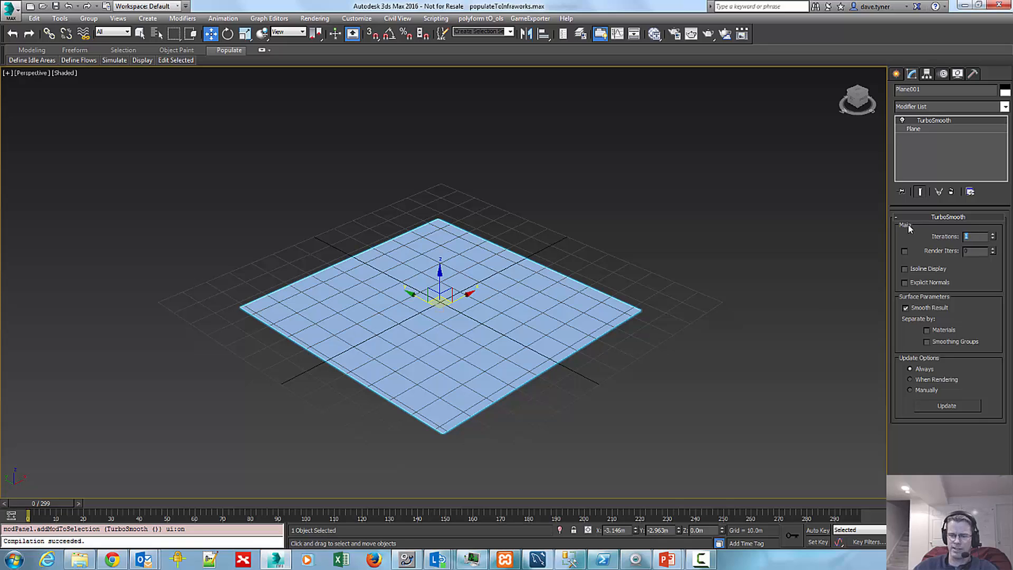
{"action": "left_click", "coordinate": [987, 234]}
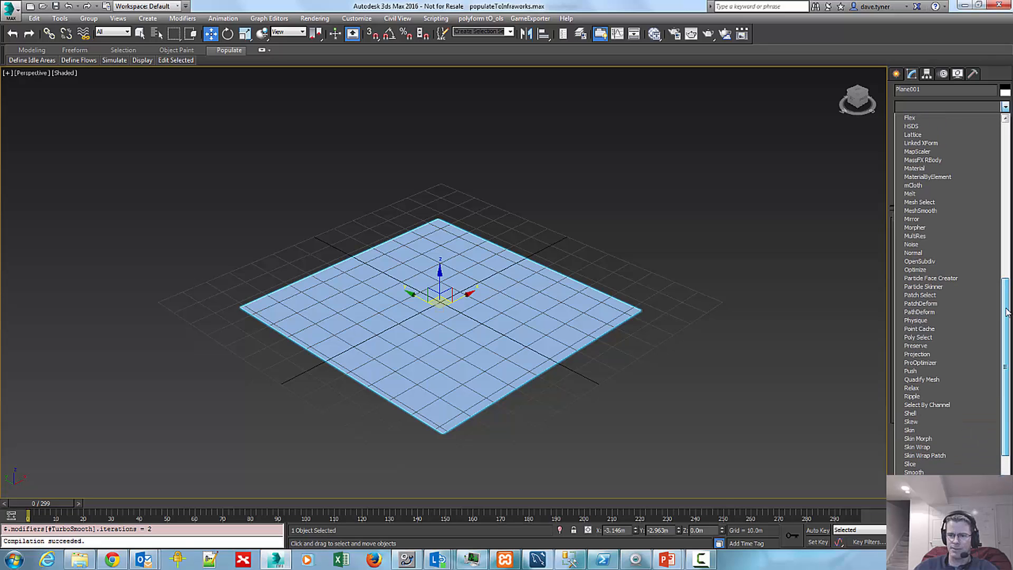
{"action": "left_click", "coordinate": [911, 244]}
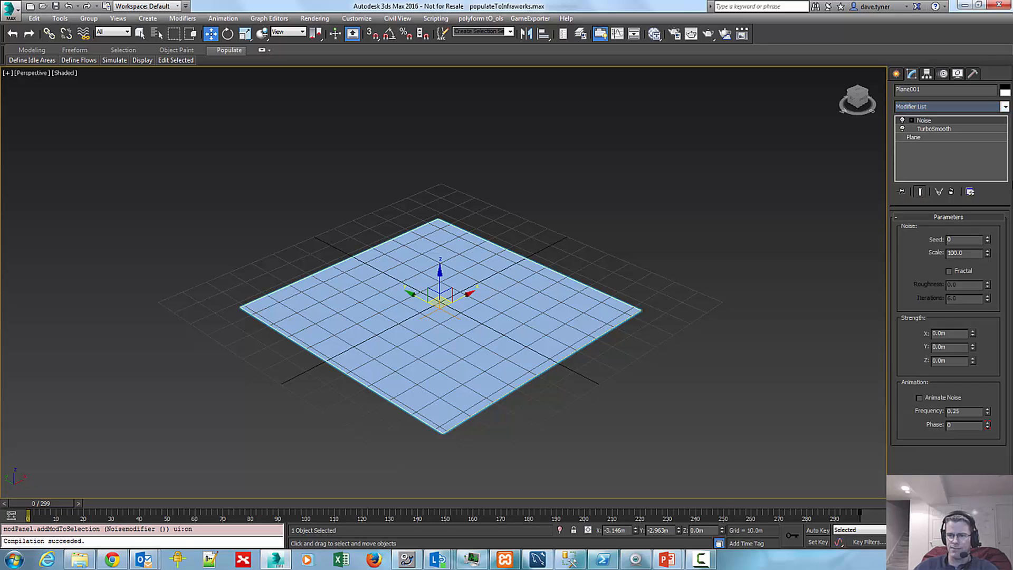
{"action": "left_click", "coordinate": [950, 270]}
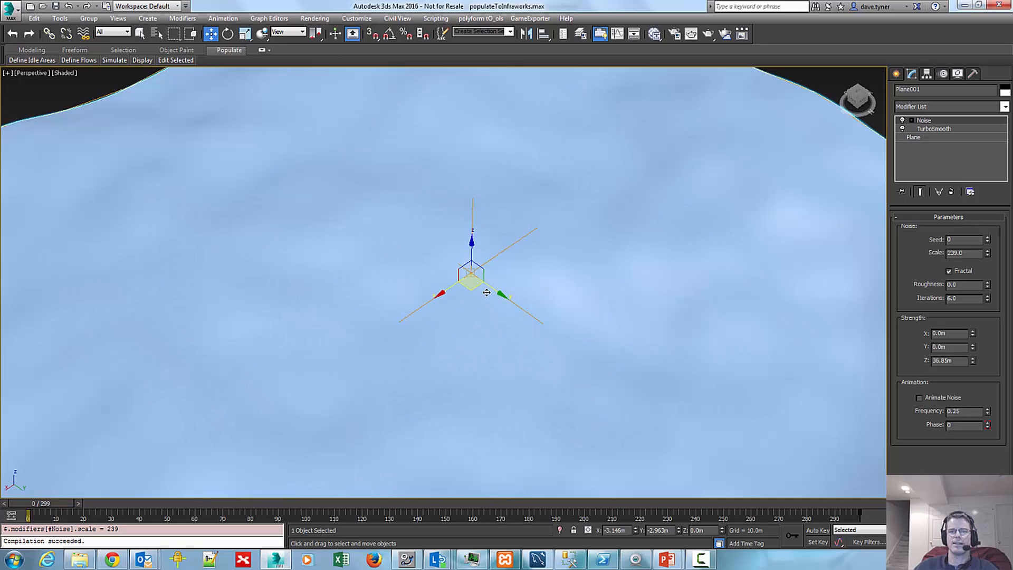
{"action": "mouse_move", "coordinate": [678, 432]}
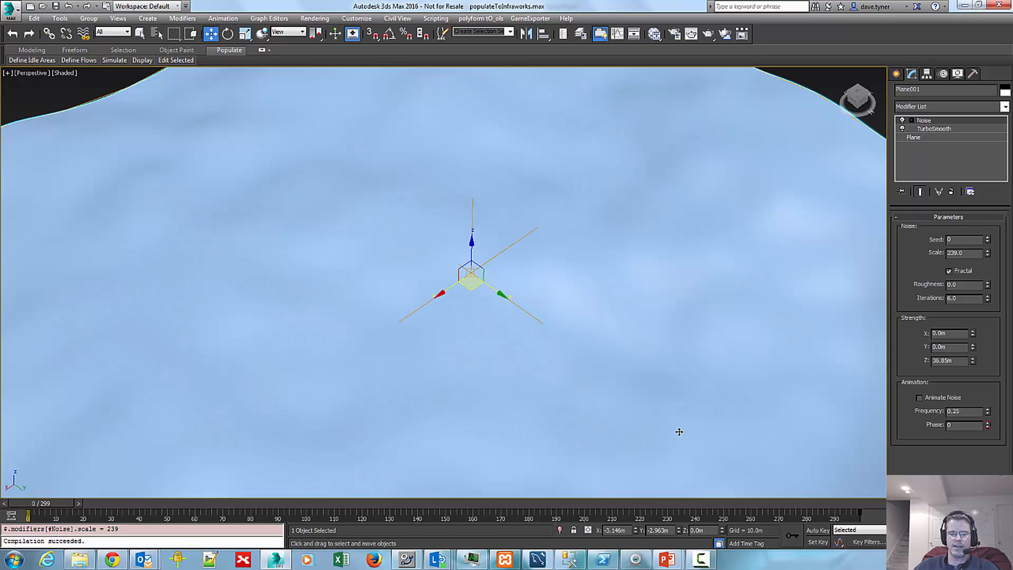
{"action": "mouse_move", "coordinate": [560, 292]}
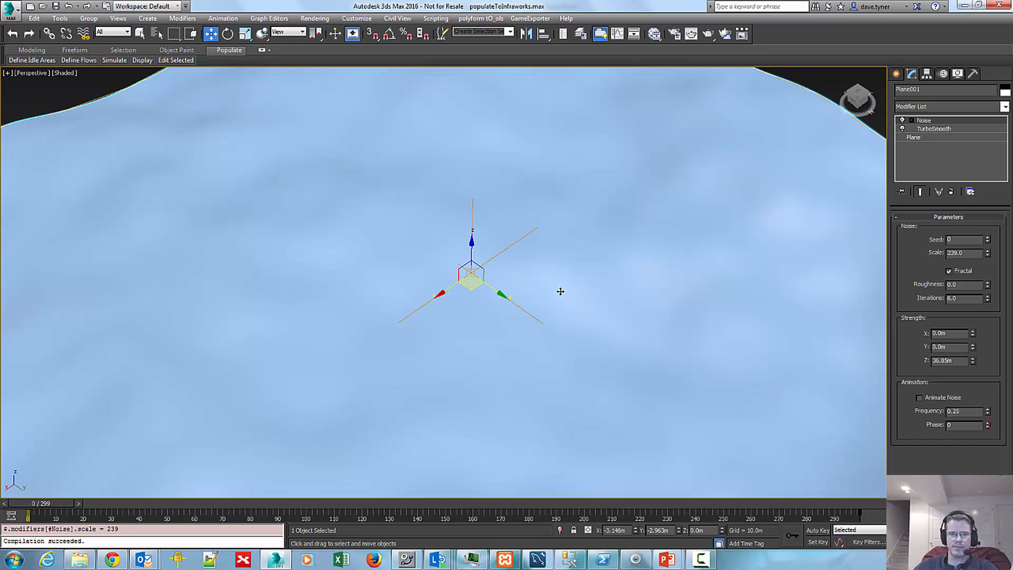
{"action": "mouse_move", "coordinate": [638, 214]}
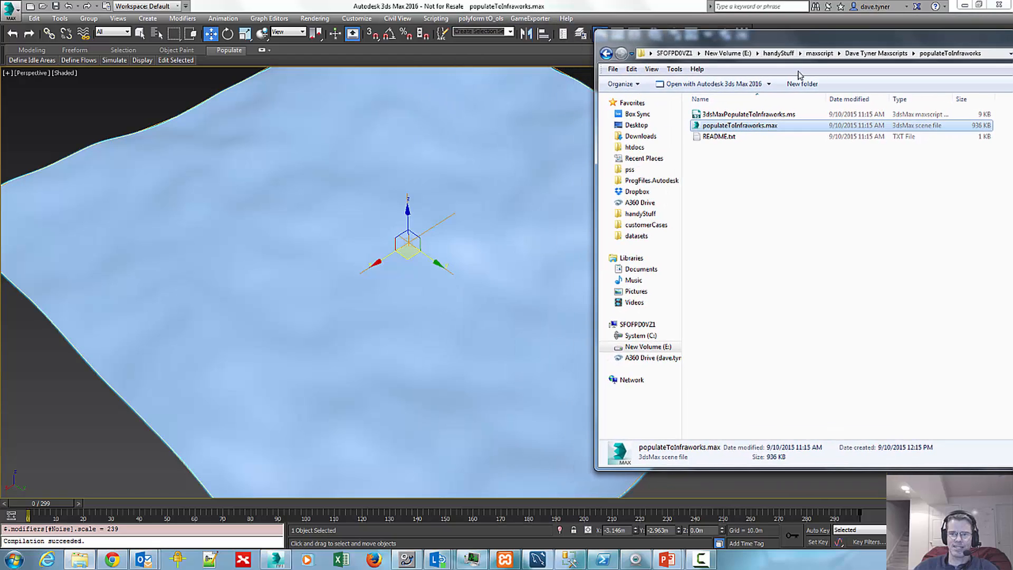
{"action": "mouse_move", "coordinate": [758, 116]}
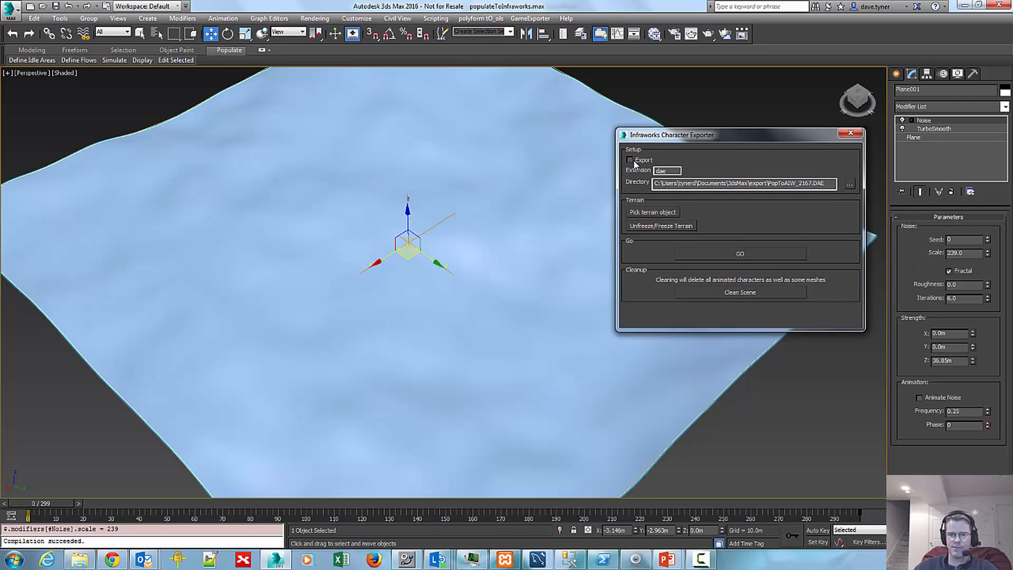
- Enable Export, review the export directory path, and pick Plane001 as the terrain
{"action": "left_click", "coordinate": [630, 160]}
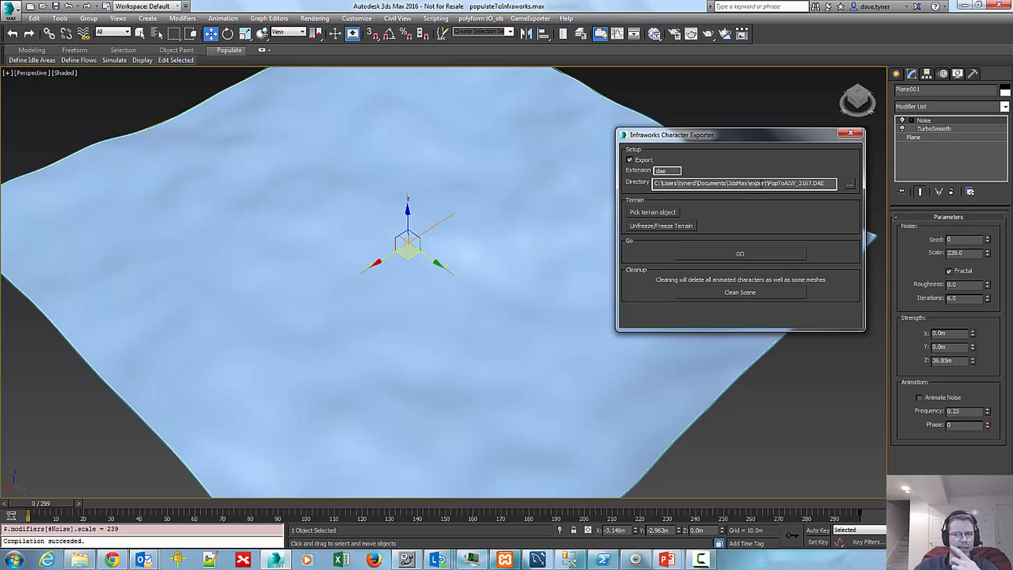
{"action": "mouse_move", "coordinate": [671, 227]}
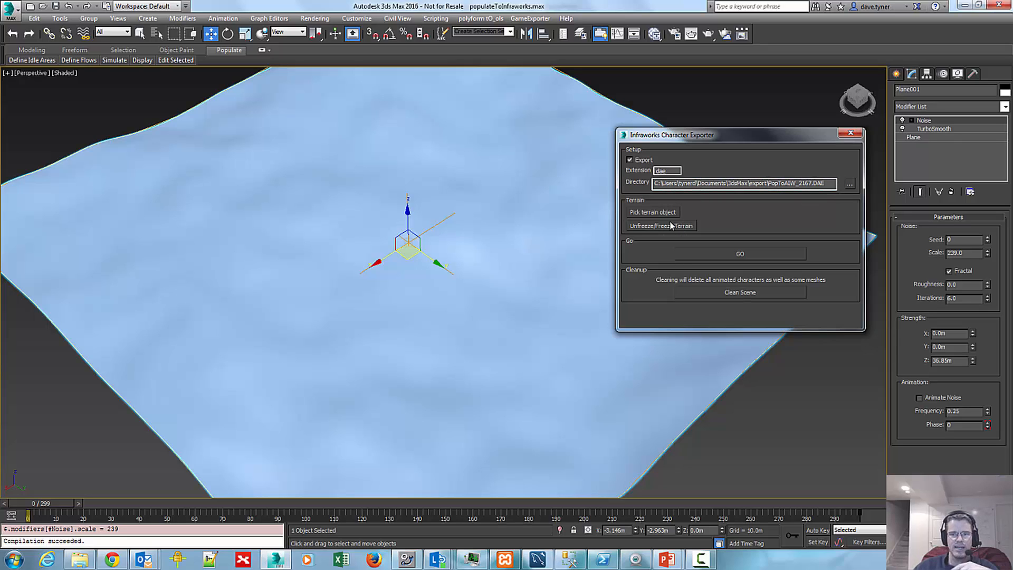
{"action": "left_click", "coordinate": [849, 184]}
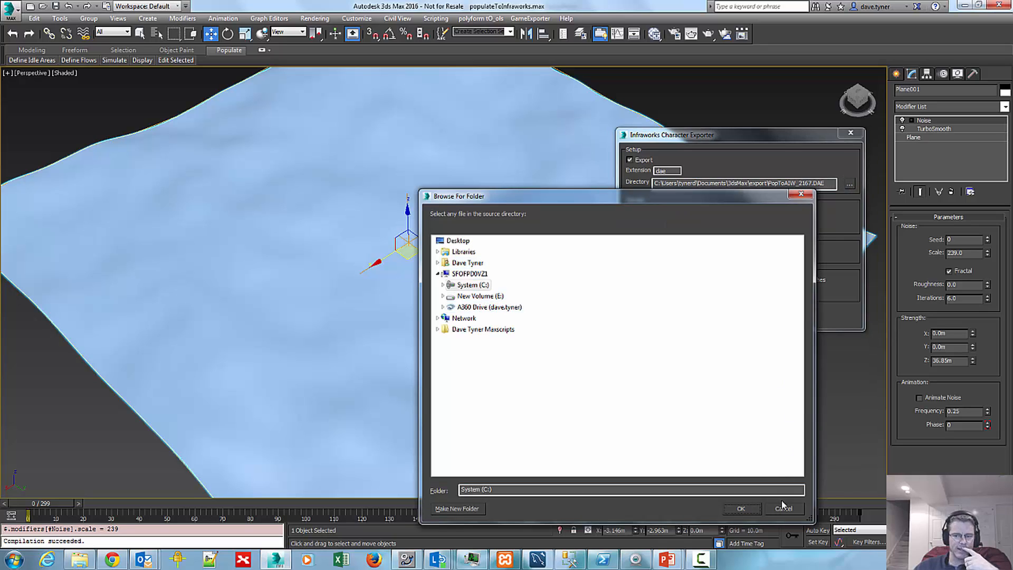
{"action": "left_click", "coordinate": [784, 508]}
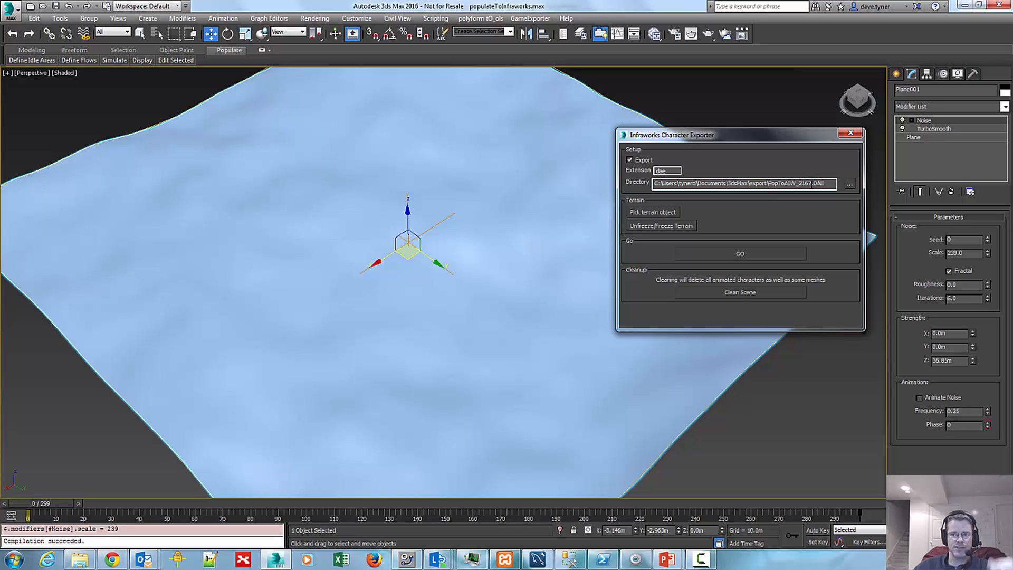
{"action": "double_click", "coordinate": [797, 183]}
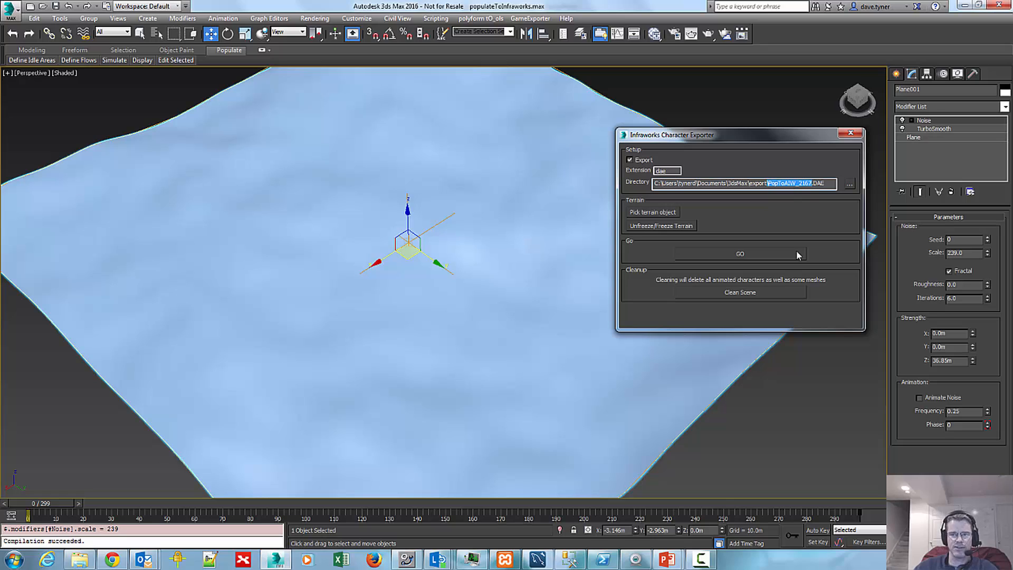
{"action": "left_click", "coordinate": [653, 212]}
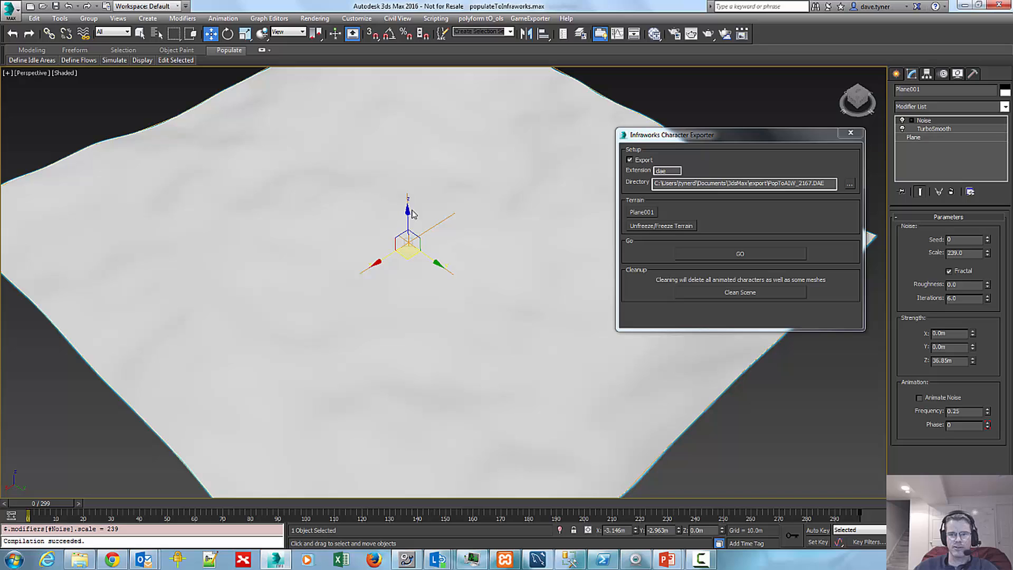
{"action": "mouse_move", "coordinate": [245, 63]}
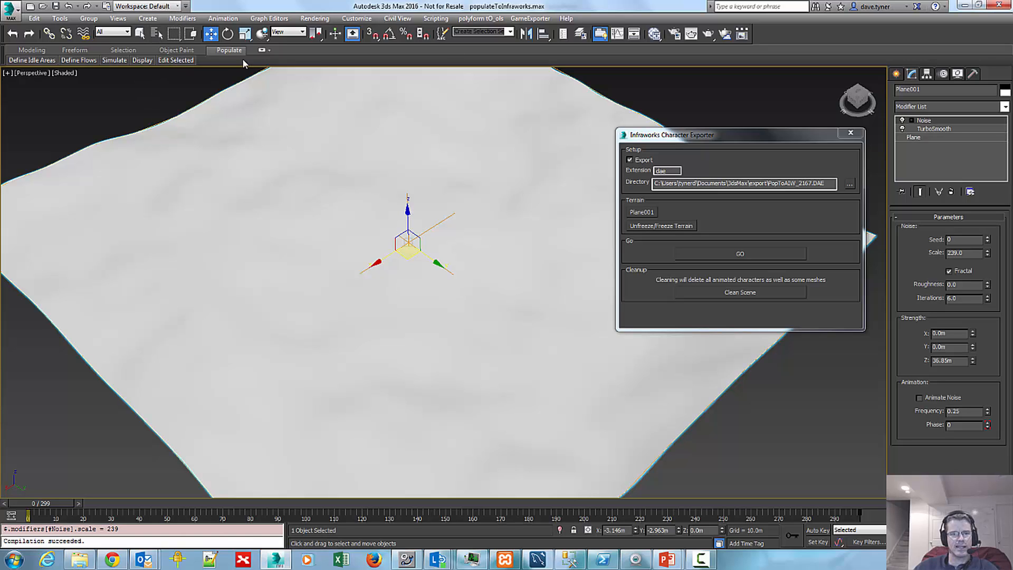
- Create and simulate a Populate flow on the terrain, then window-select the flow and characters
{"action": "left_click", "coordinate": [228, 50]}
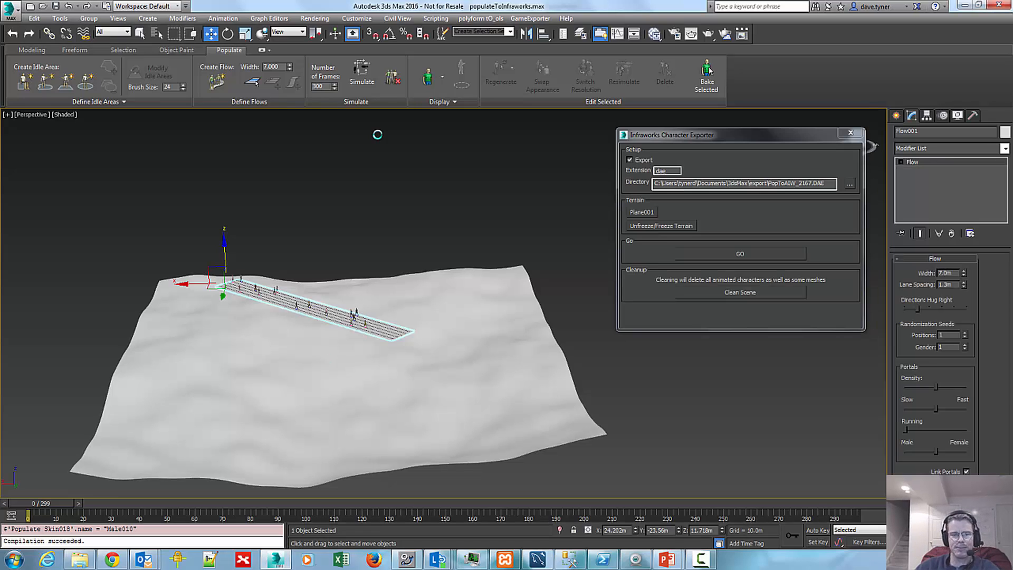
{"action": "left_click_drag", "start_coordinate": [142, 211], "coordinate": [435, 400]}
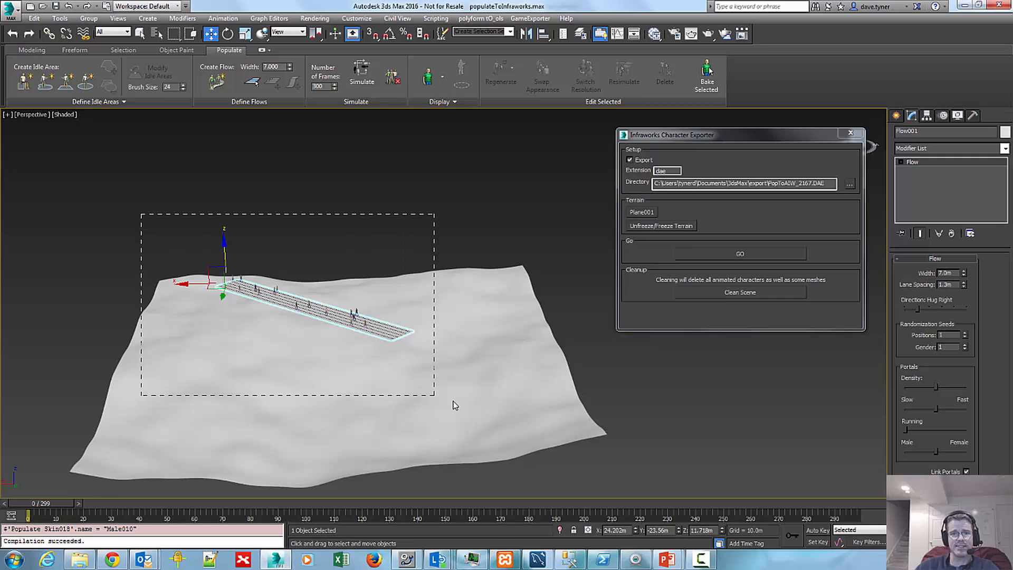
{"action": "left_click", "coordinate": [706, 74]}
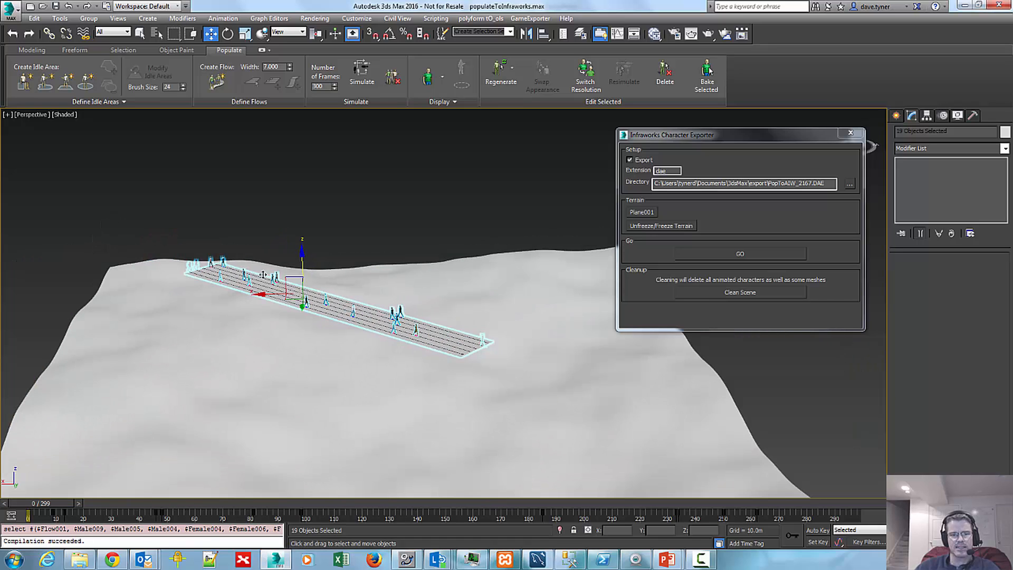
{"action": "mouse_move", "coordinate": [202, 292]}
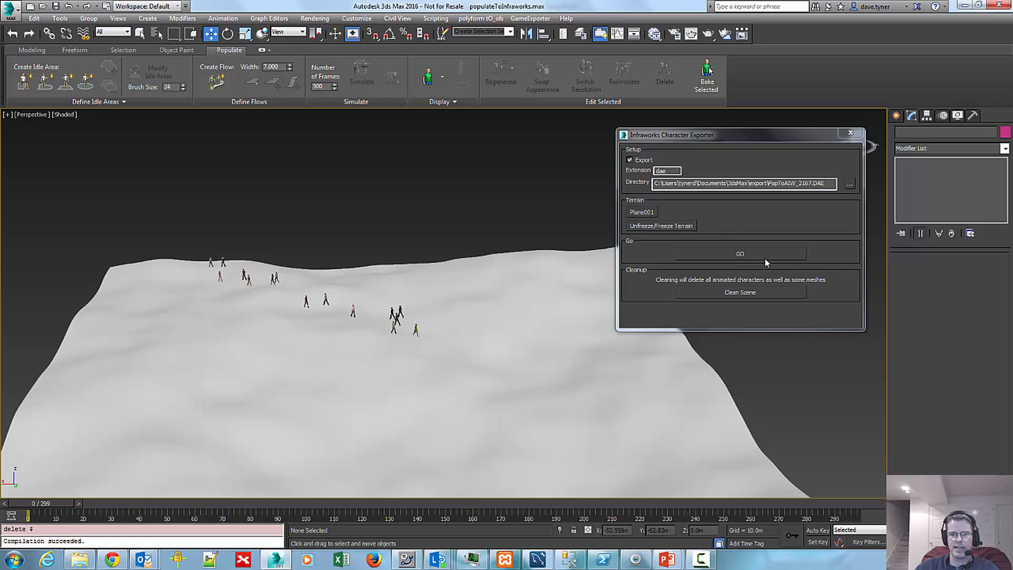
{"action": "left_click", "coordinate": [740, 253]}
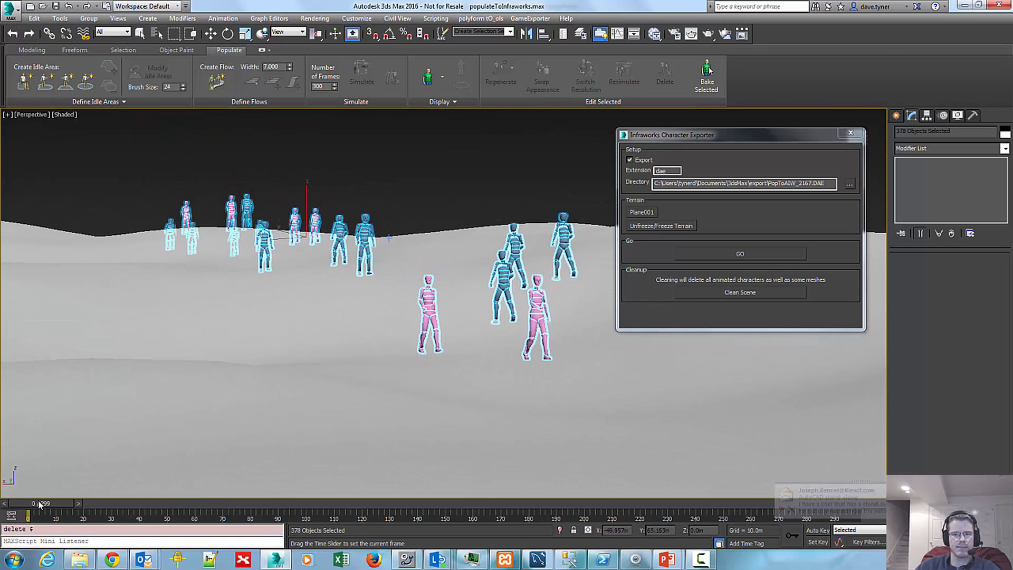
{"action": "left_click_drag", "start_coordinate": [38, 503], "coordinate": [264, 504]}
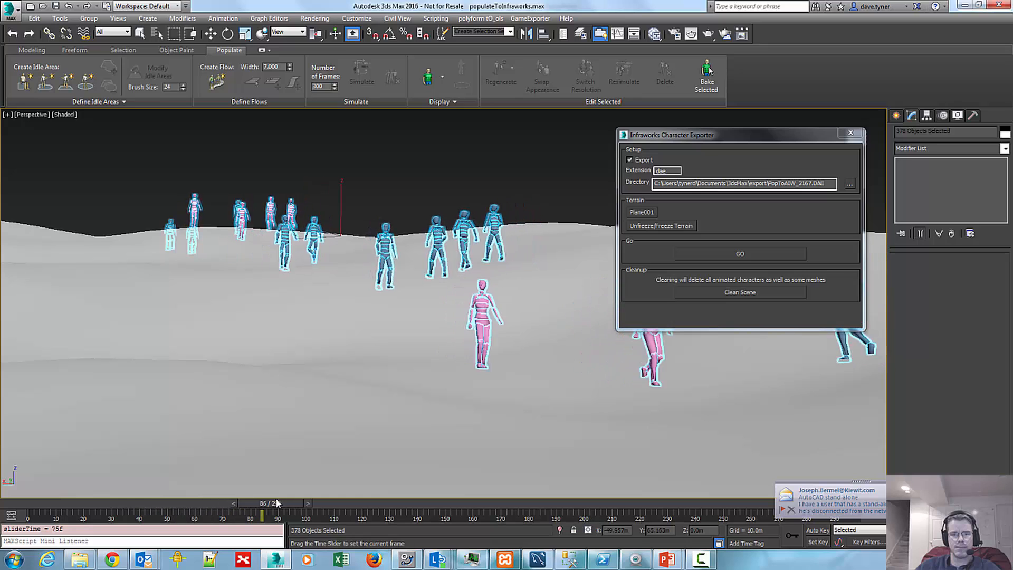
{"action": "left_click_drag", "start_coordinate": [274, 503], "coordinate": [666, 517]}
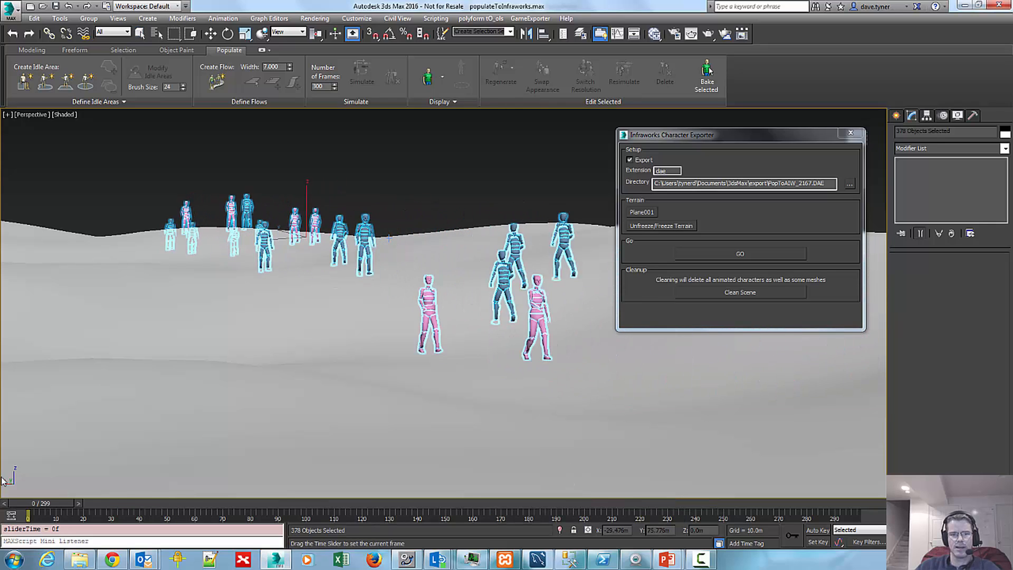
{"action": "left_click_drag", "start_coordinate": [29, 516], "coordinate": [631, 515]}
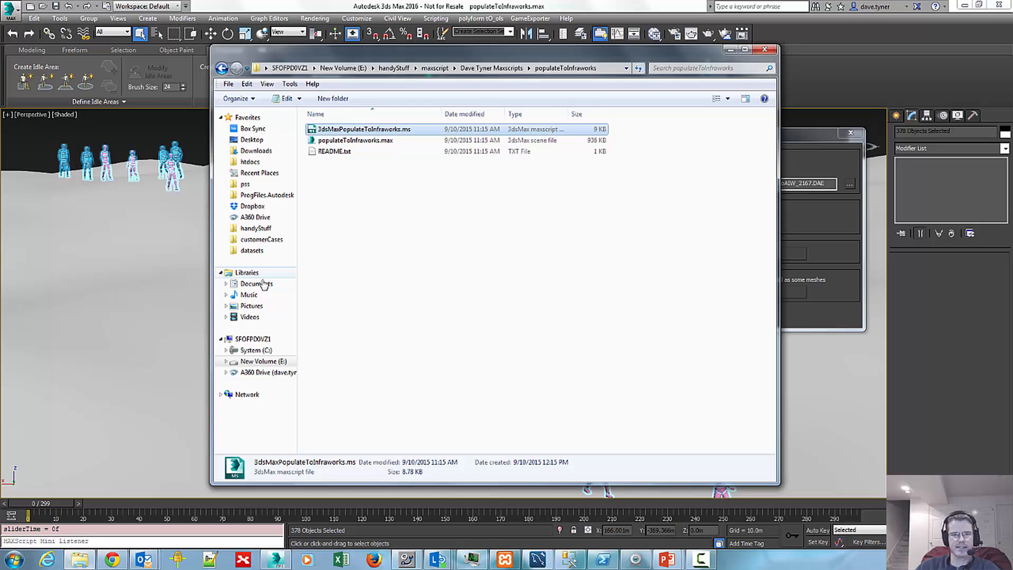
- Locate PopToAIW_2167.DAE (about 21.7 MB) in Documents > 3dsMax > export, then close Explorer
{"action": "left_click", "coordinate": [256, 283]}
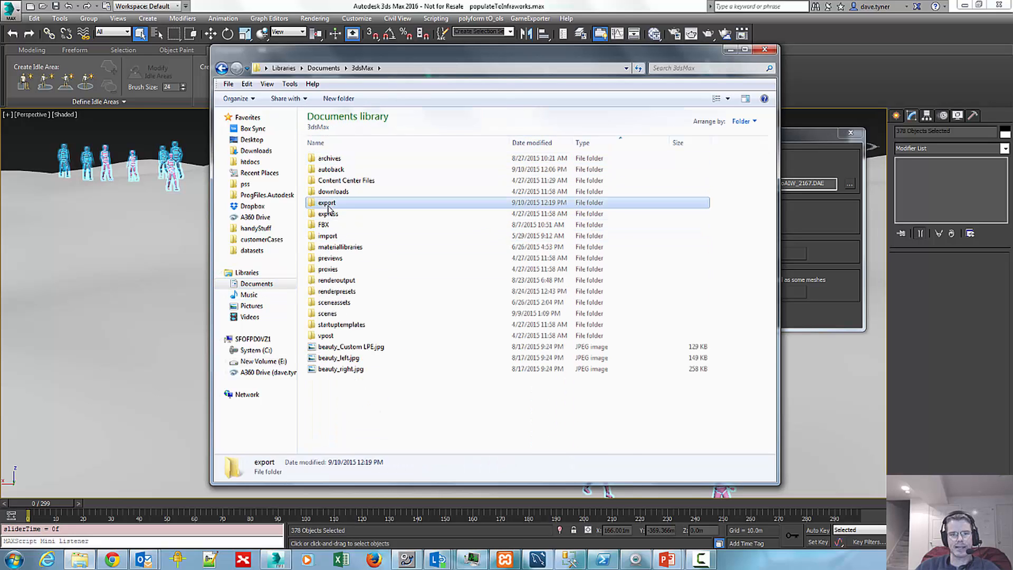
{"action": "double_click", "coordinate": [326, 202]}
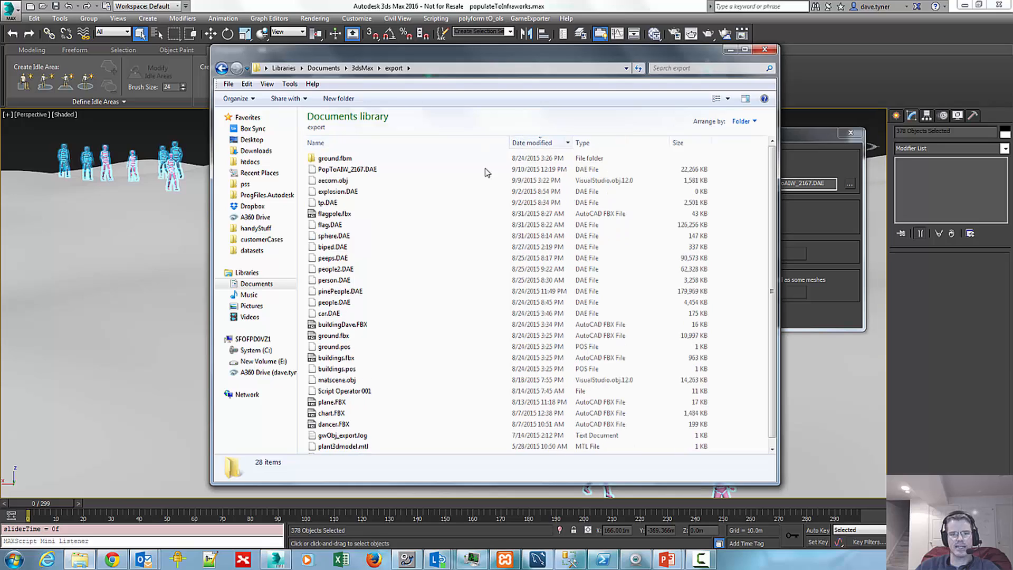
{"action": "left_click", "coordinate": [346, 169]}
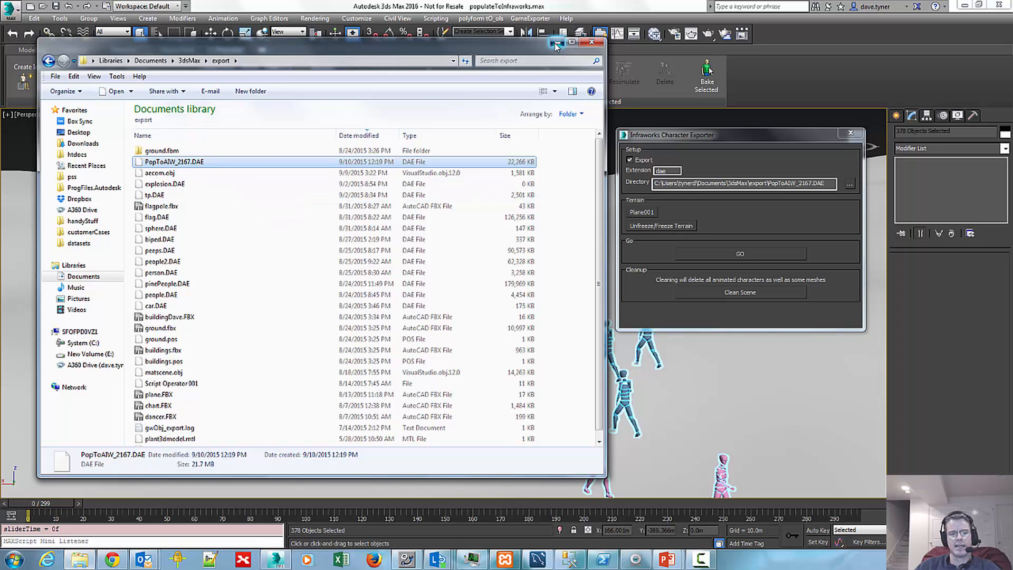
{"action": "left_click", "coordinate": [595, 44]}
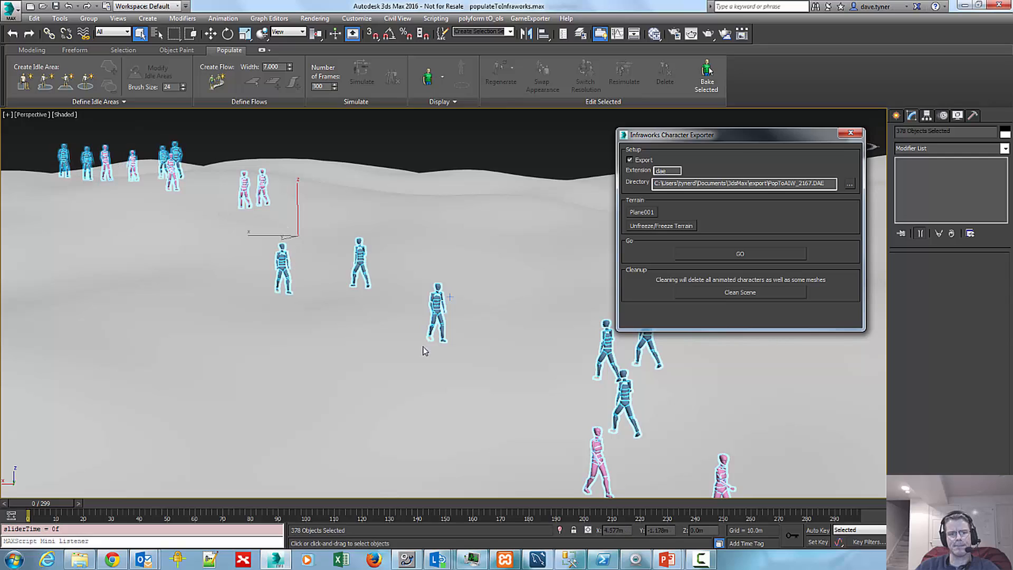
{"action": "mouse_move", "coordinate": [393, 323]}
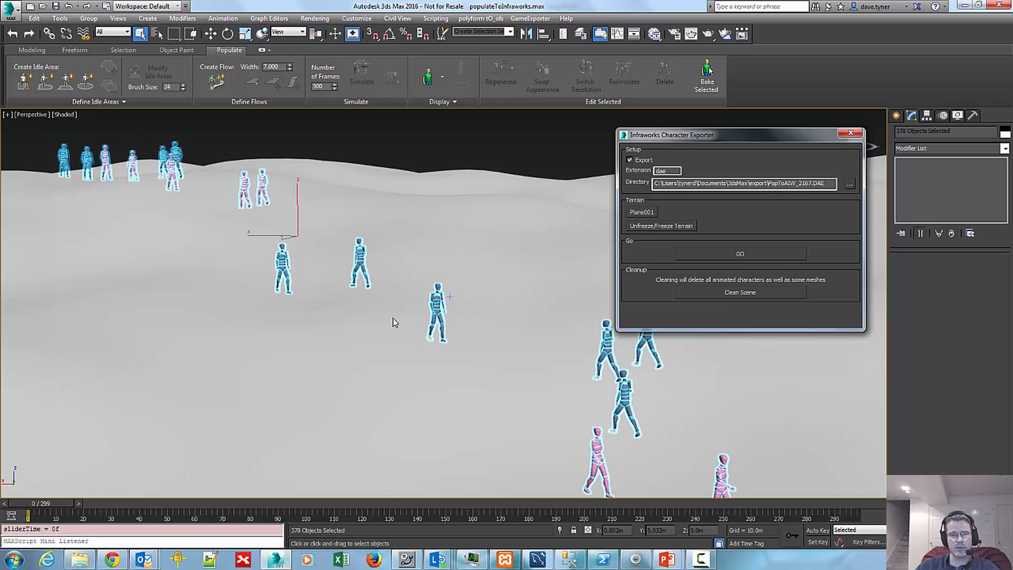
{"action": "mouse_move", "coordinate": [335, 319]}
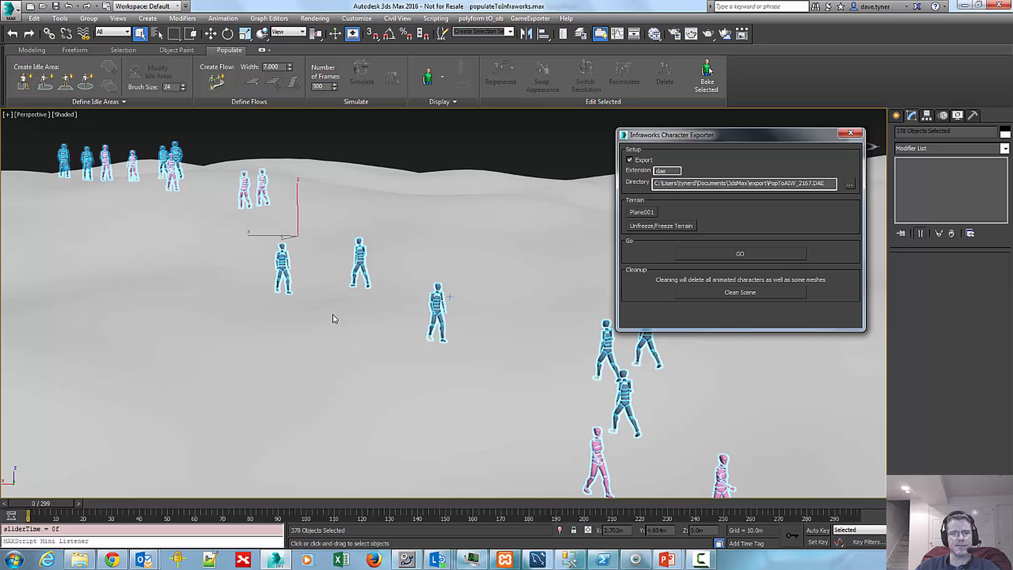